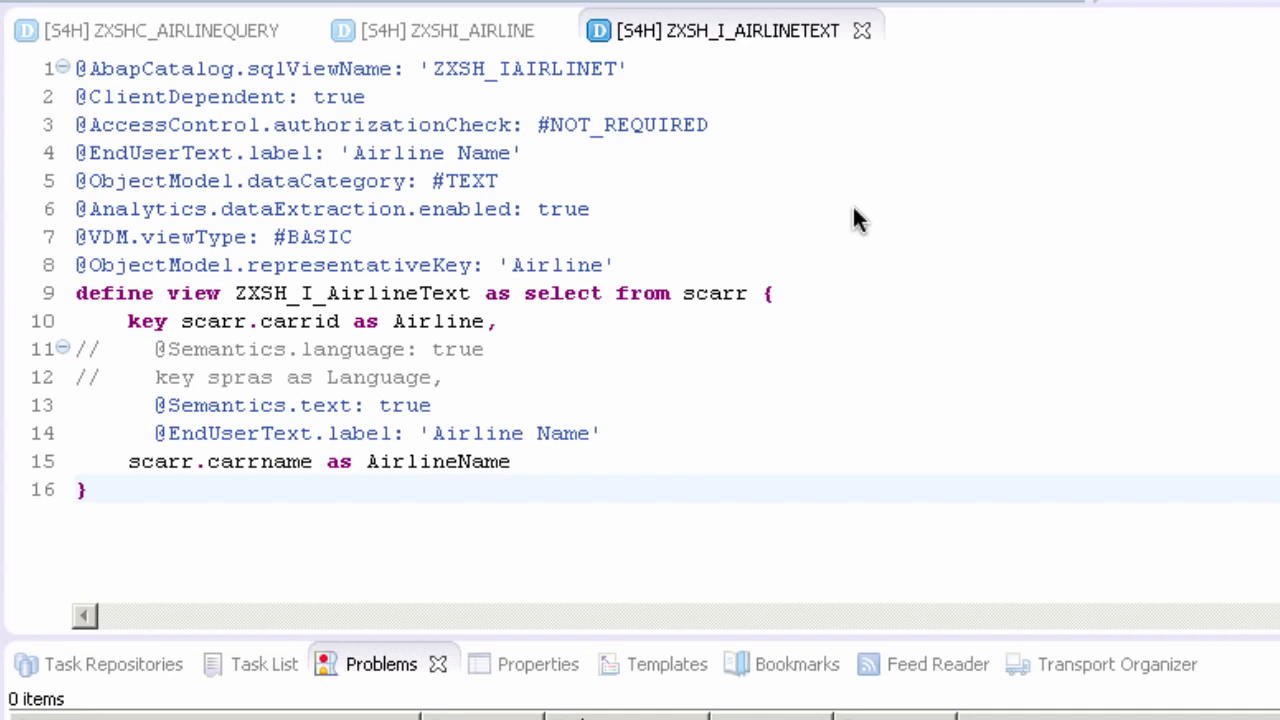
{"action": "mouse_move", "coordinate": [614, 148]}
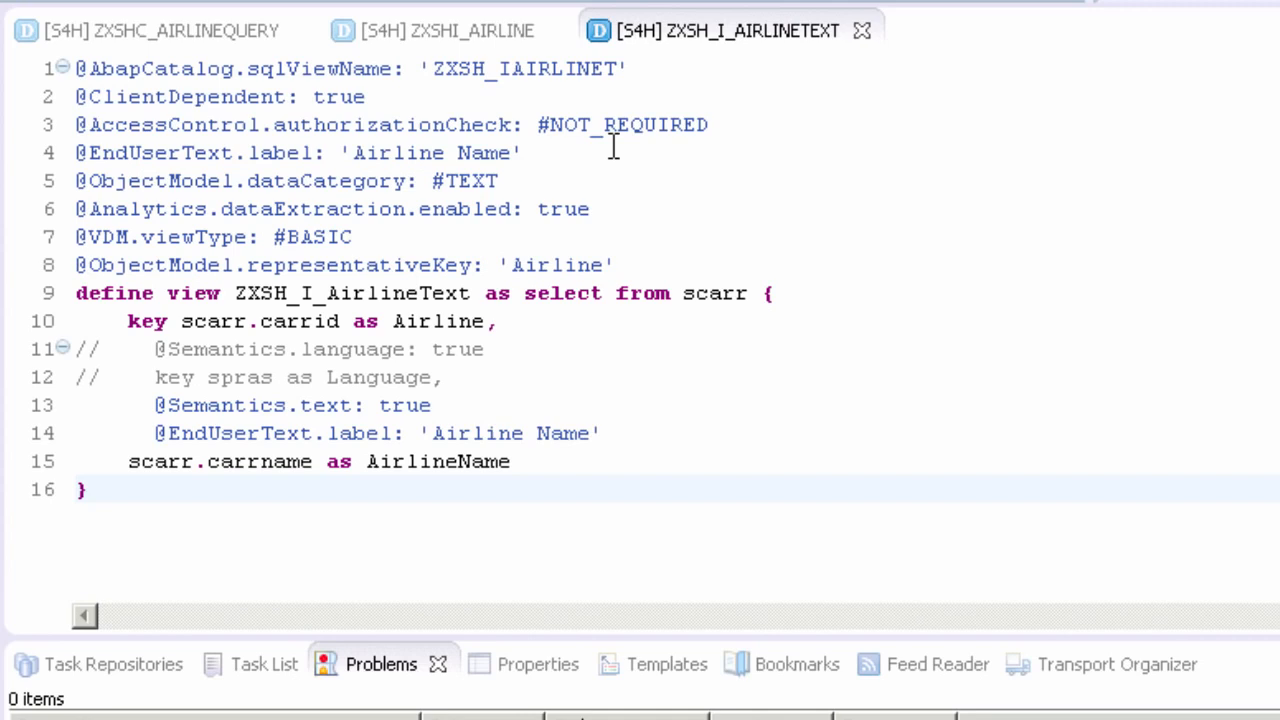
Switch the editor to the ZXSHI_AIRLINE view definition.
{"action": "left_click", "coordinate": [440, 30]}
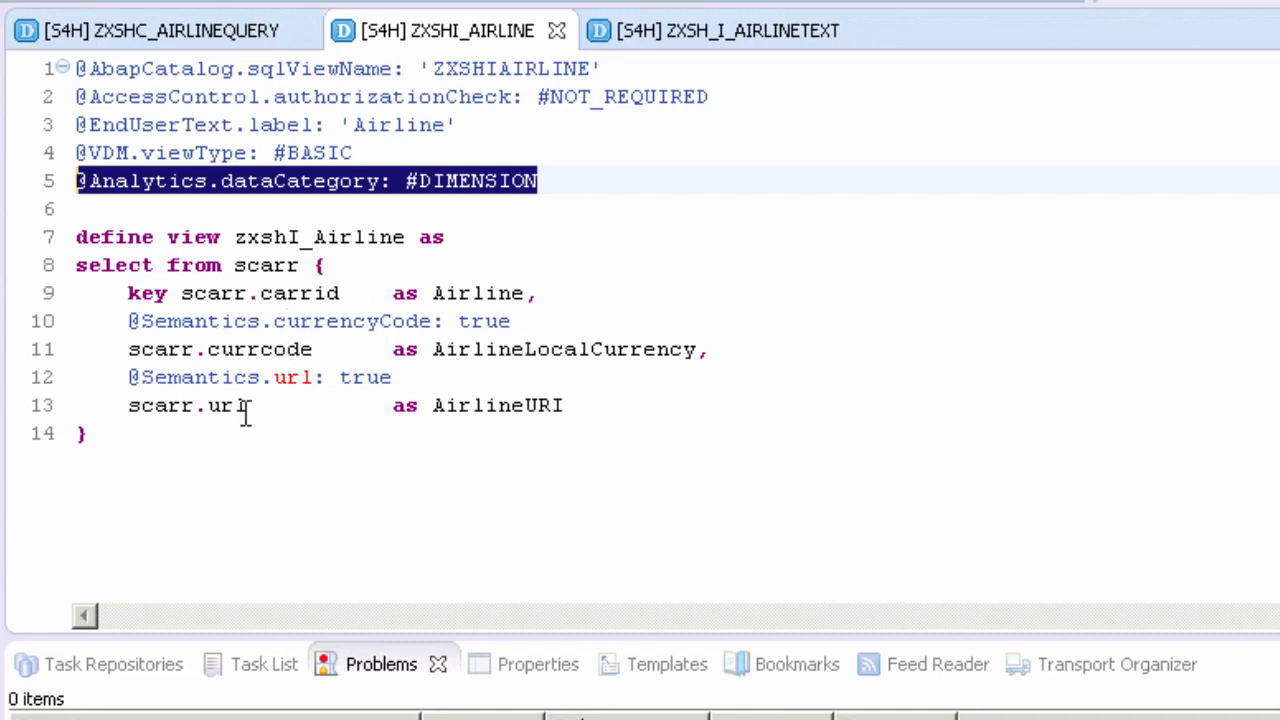
{"action": "mouse_move", "coordinate": [498, 144]}
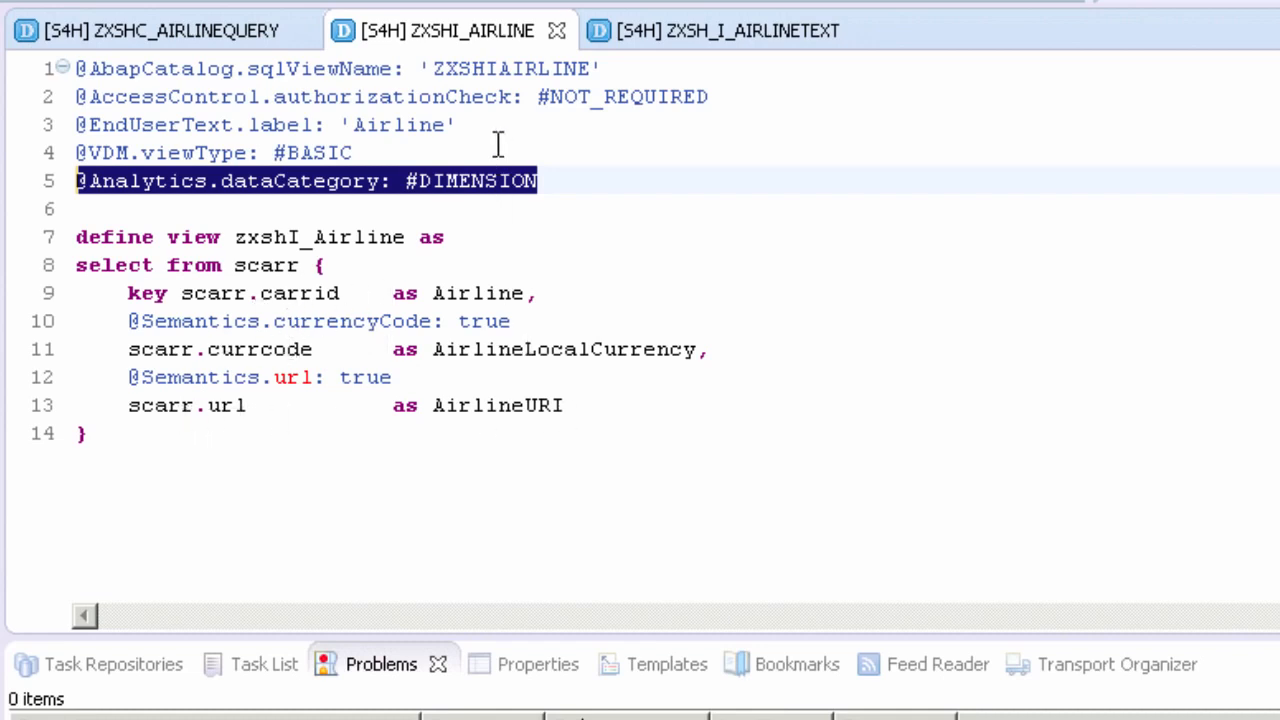
{"action": "mouse_move", "coordinate": [624, 256]}
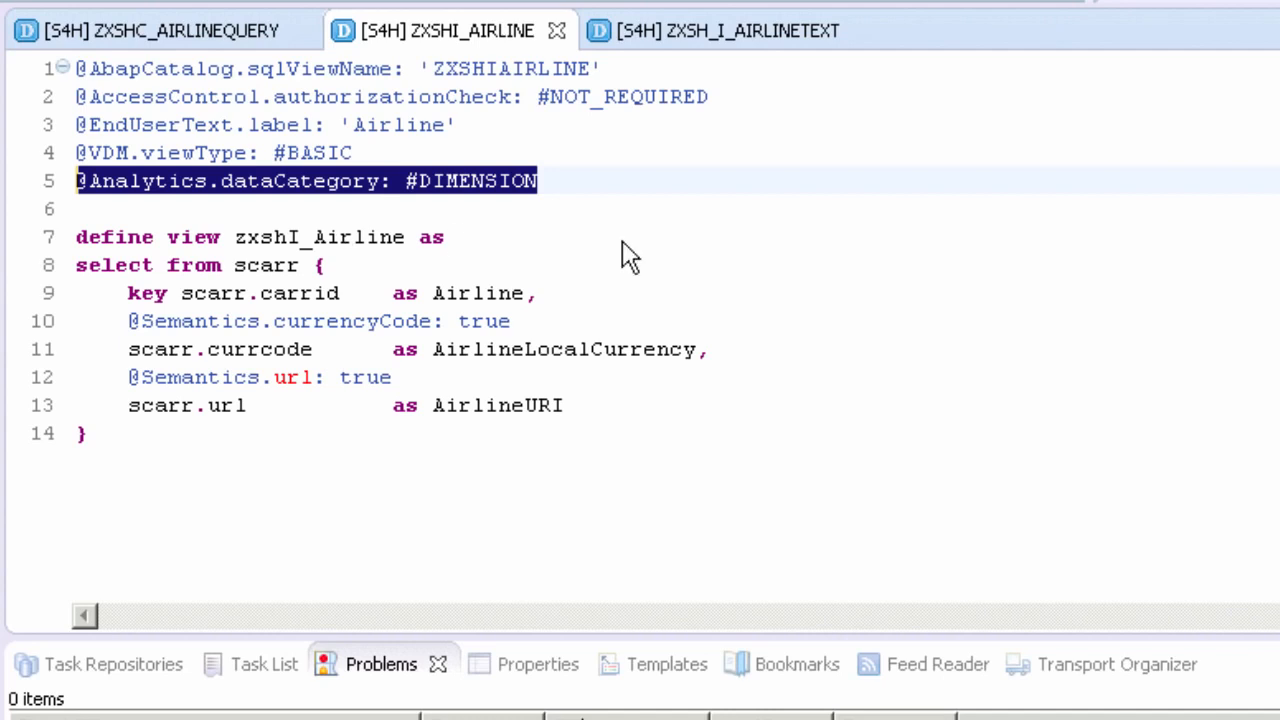
{"action": "right_click", "coordinate": [630, 250]}
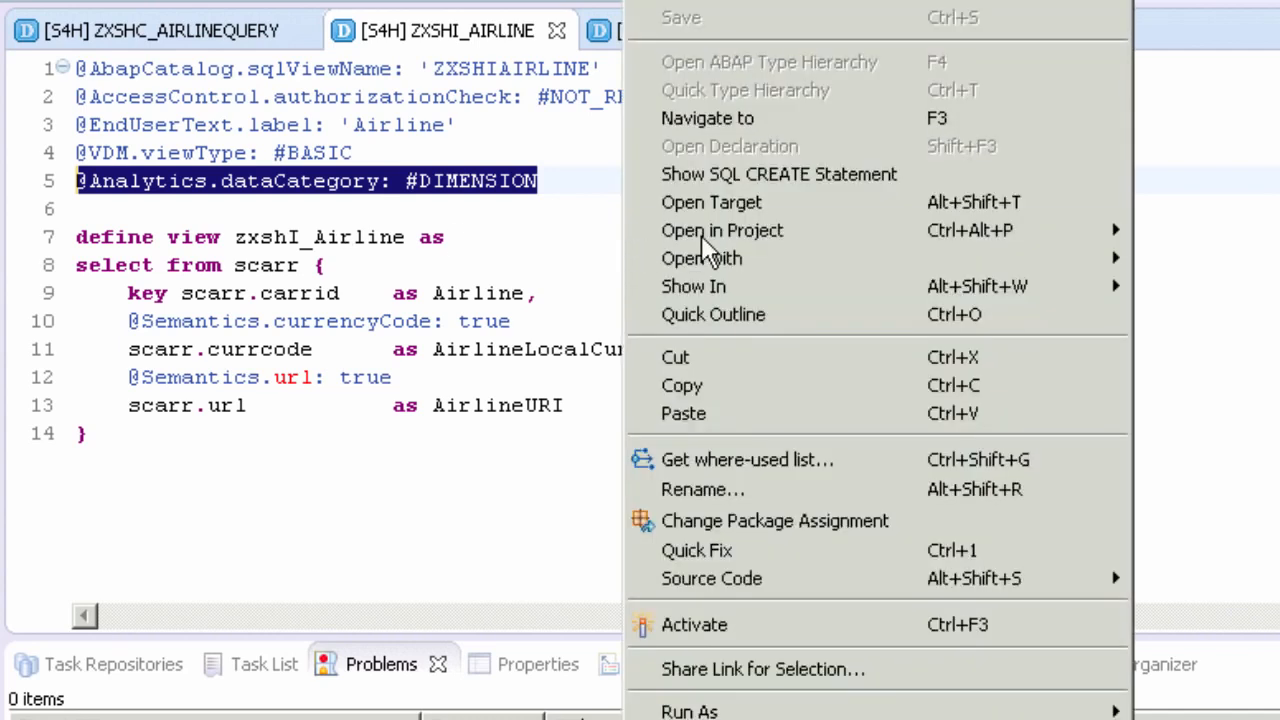
{"action": "mouse_move", "coordinate": [700, 258]}
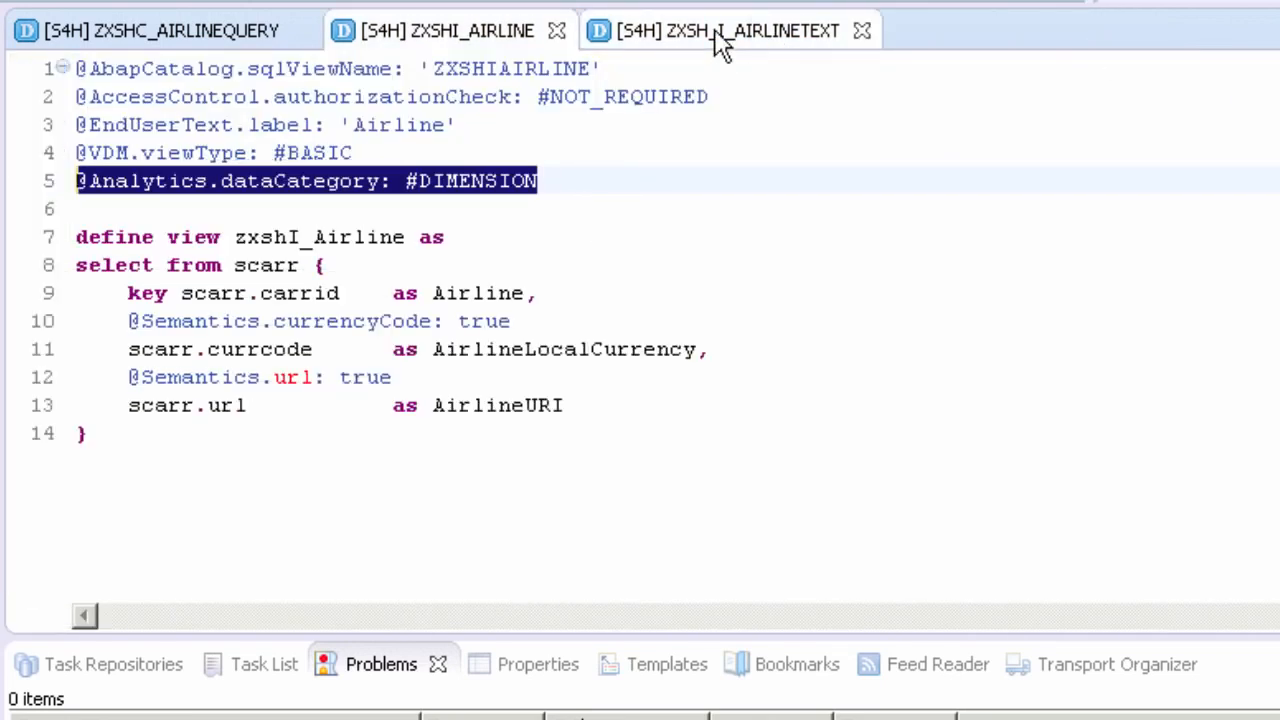
{"action": "left_click", "coordinate": [720, 30]}
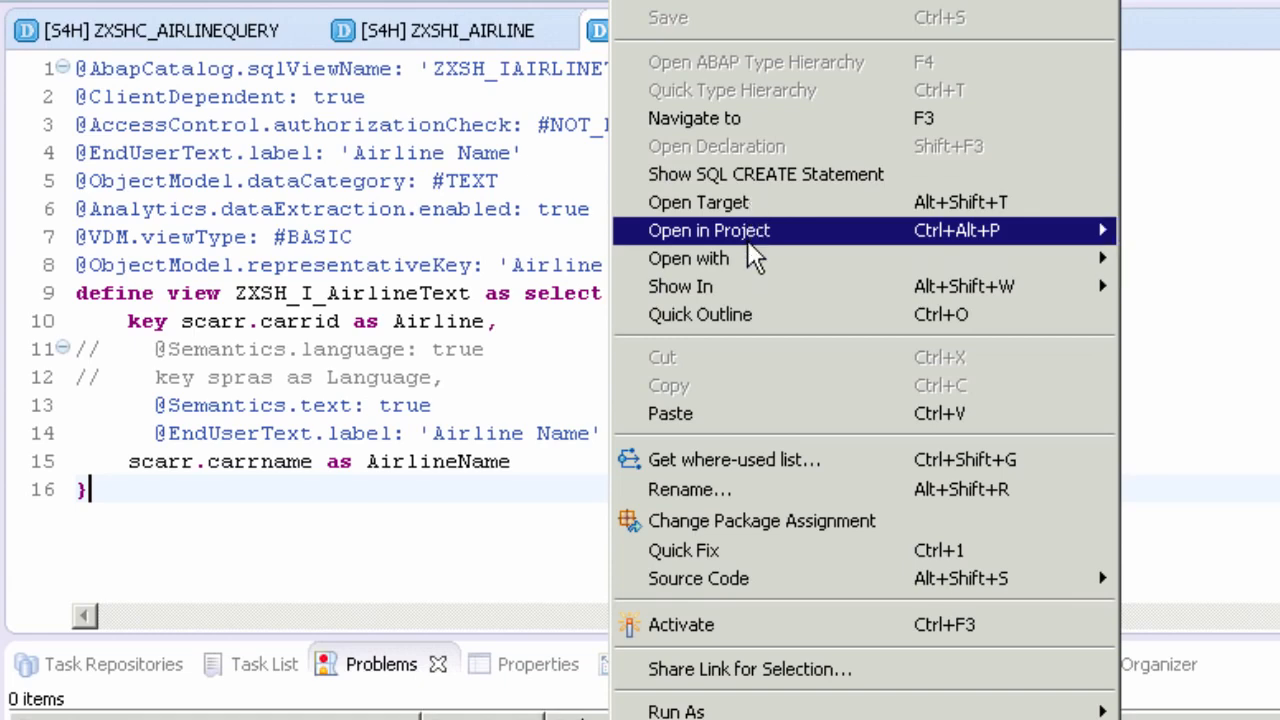
{"action": "mouse_move", "coordinate": [688, 258]}
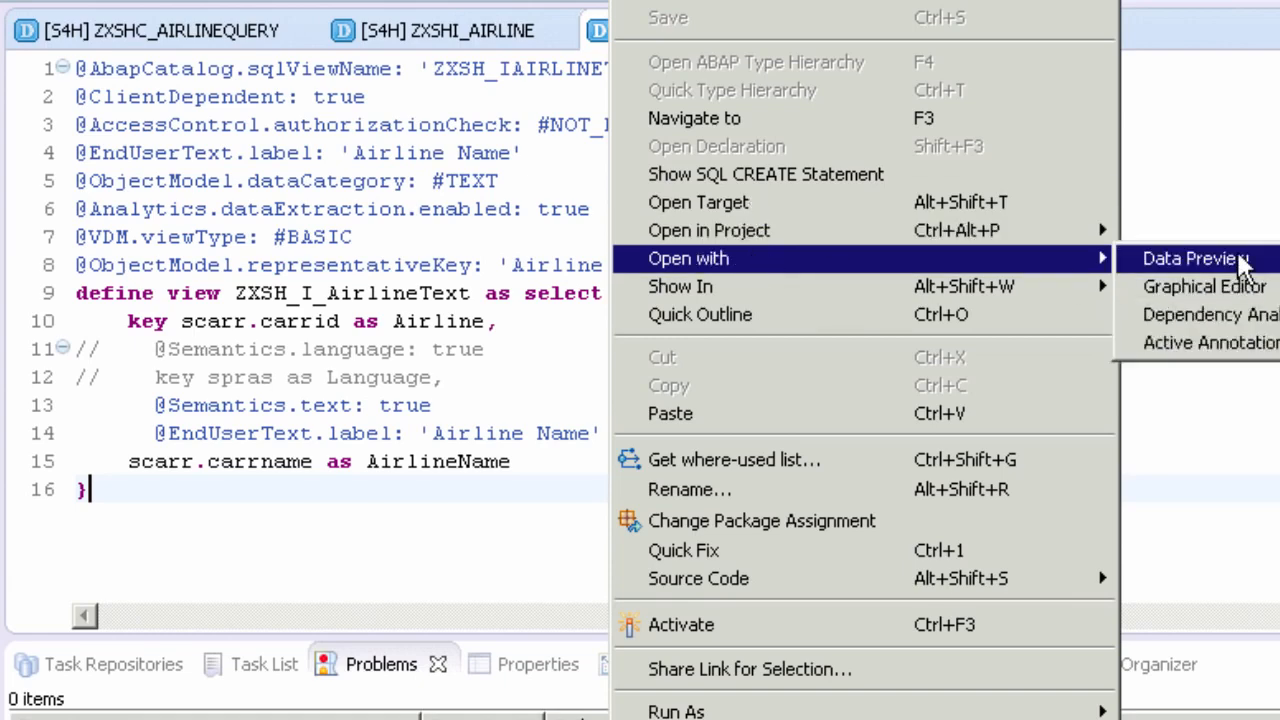
{"action": "left_click", "coordinate": [1192, 258]}
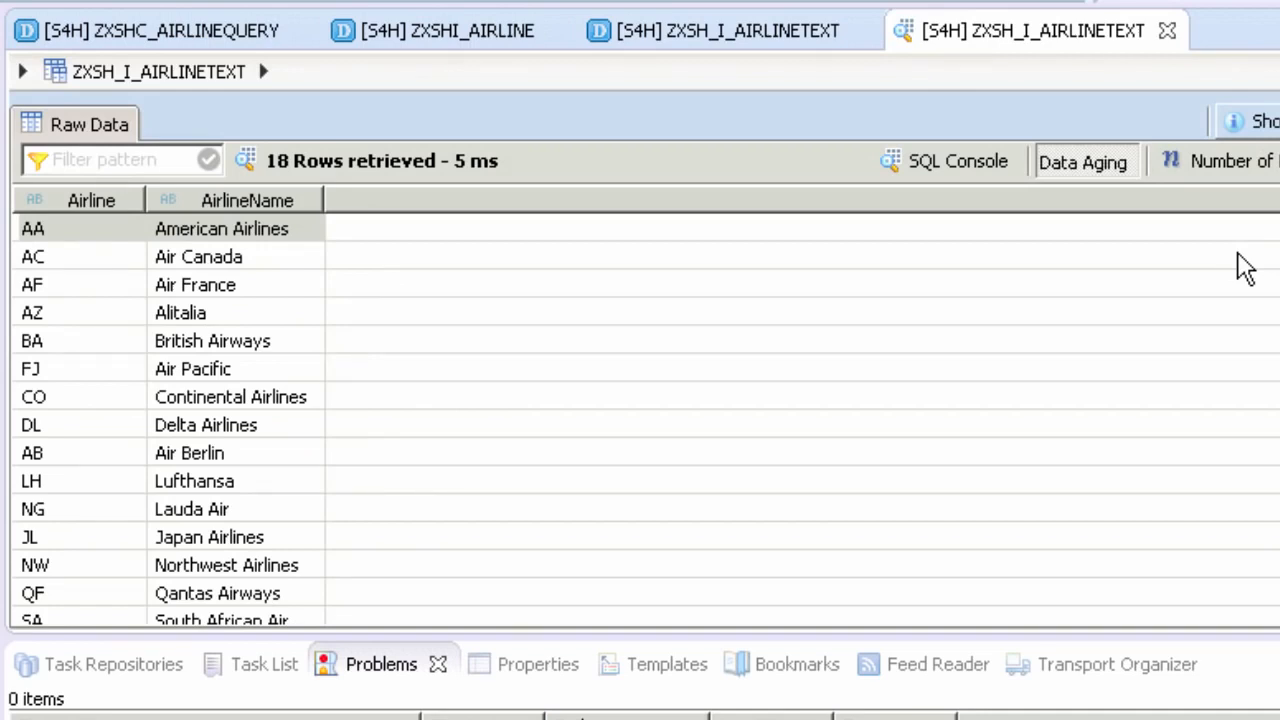
{"action": "mouse_move", "coordinate": [64, 290]}
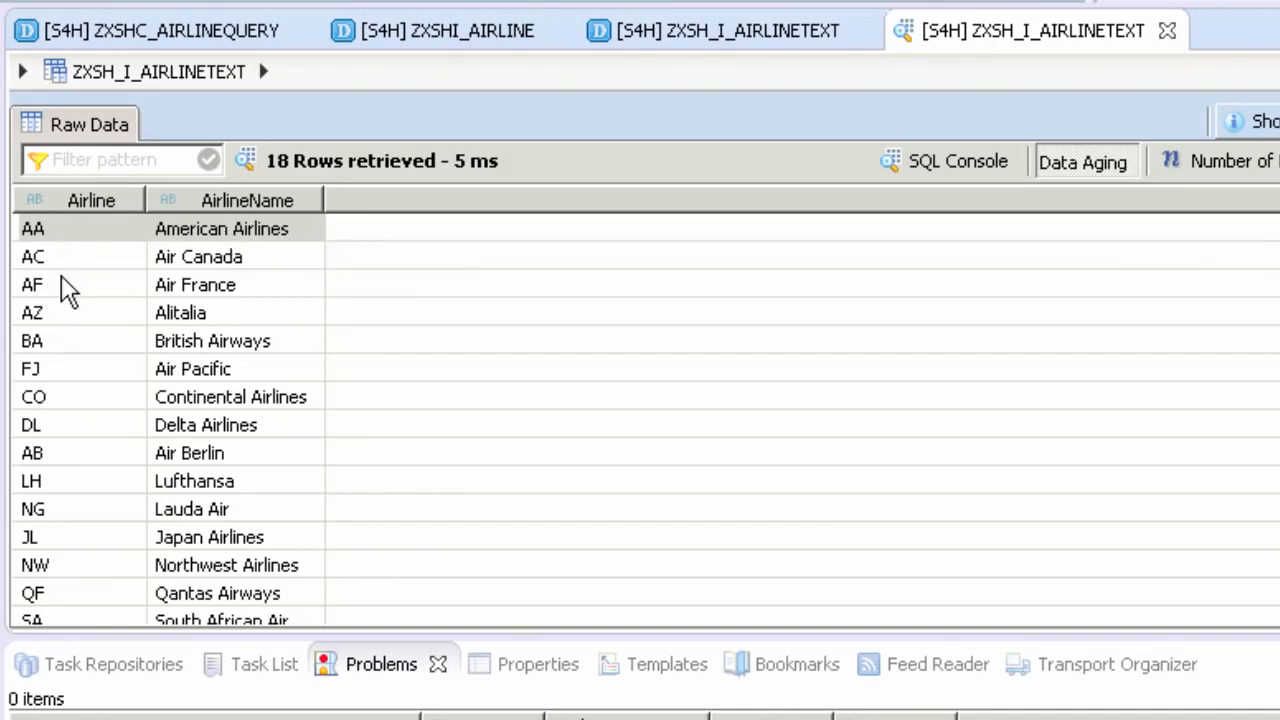
{"action": "mouse_move", "coordinate": [64, 270]}
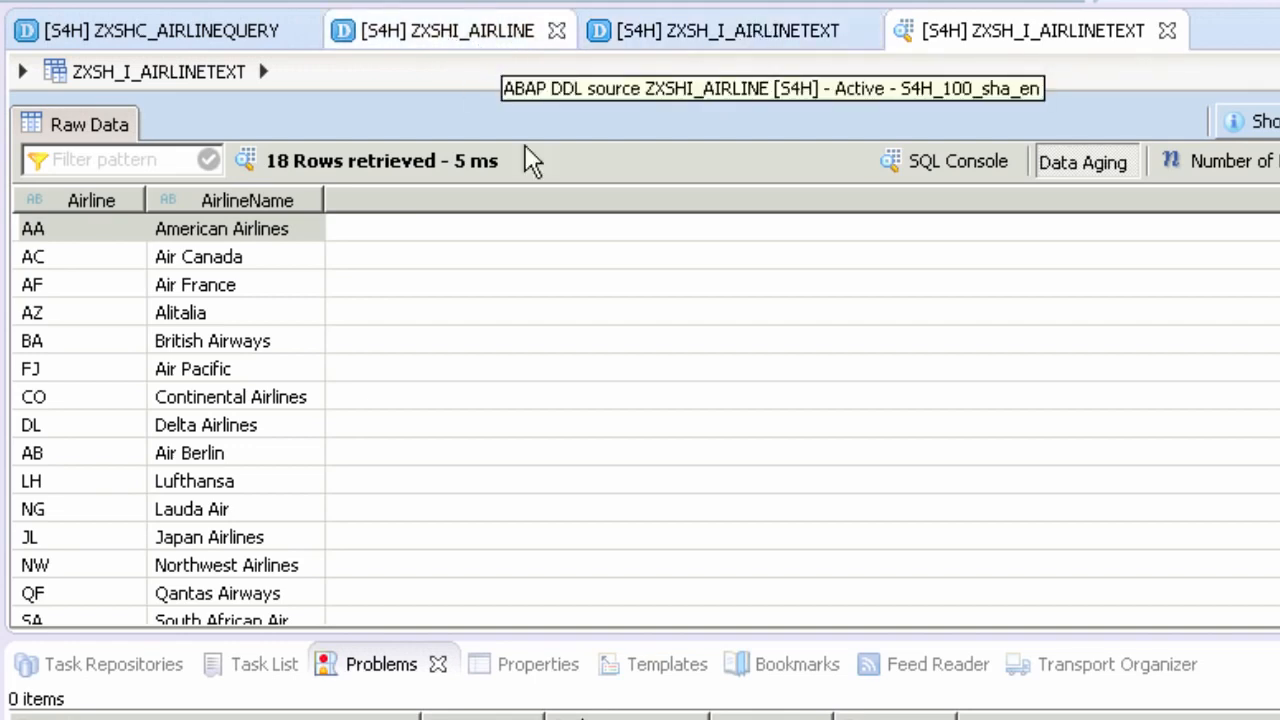
{"action": "left_click", "coordinate": [448, 30]}
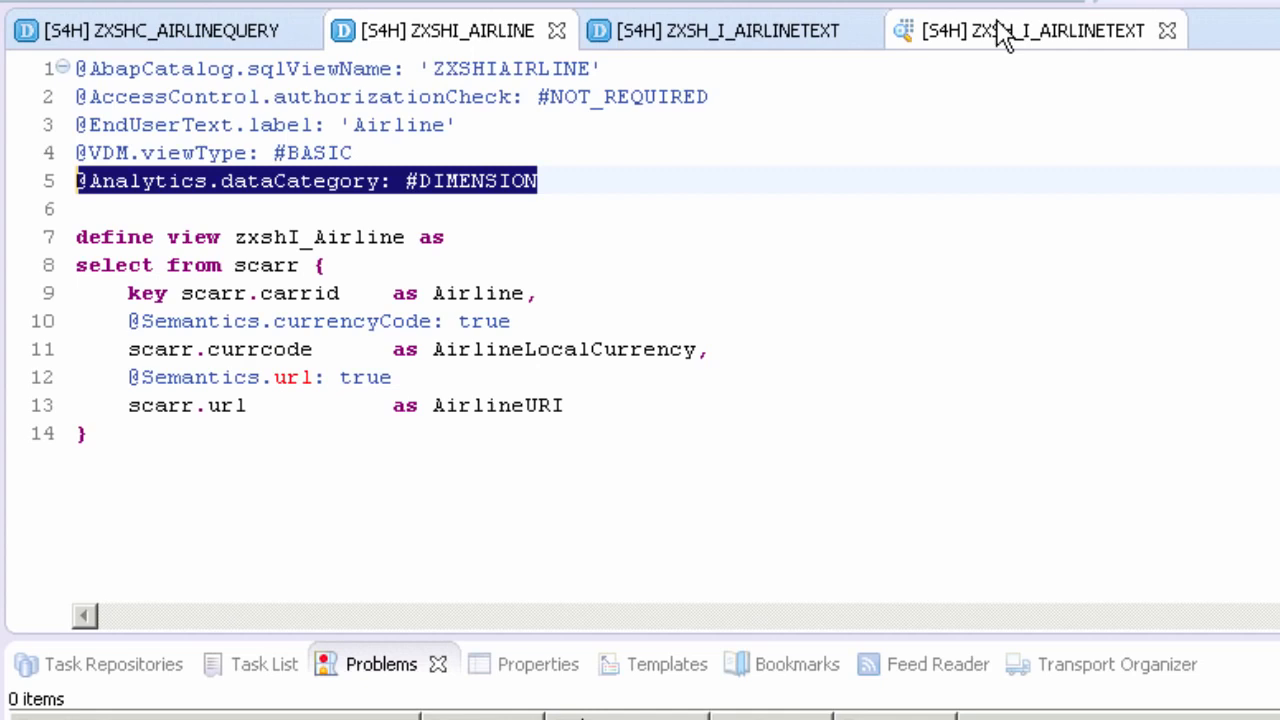
{"action": "left_click", "coordinate": [1032, 30]}
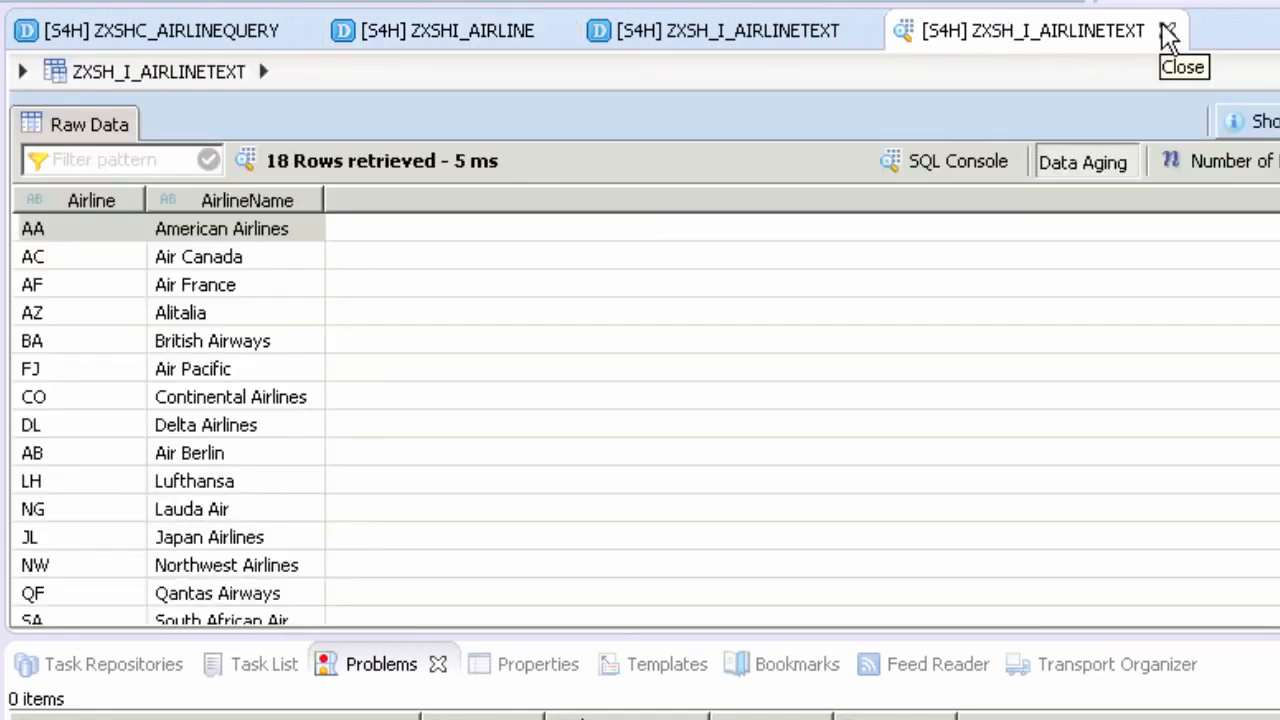
{"action": "left_click", "coordinate": [1168, 30]}
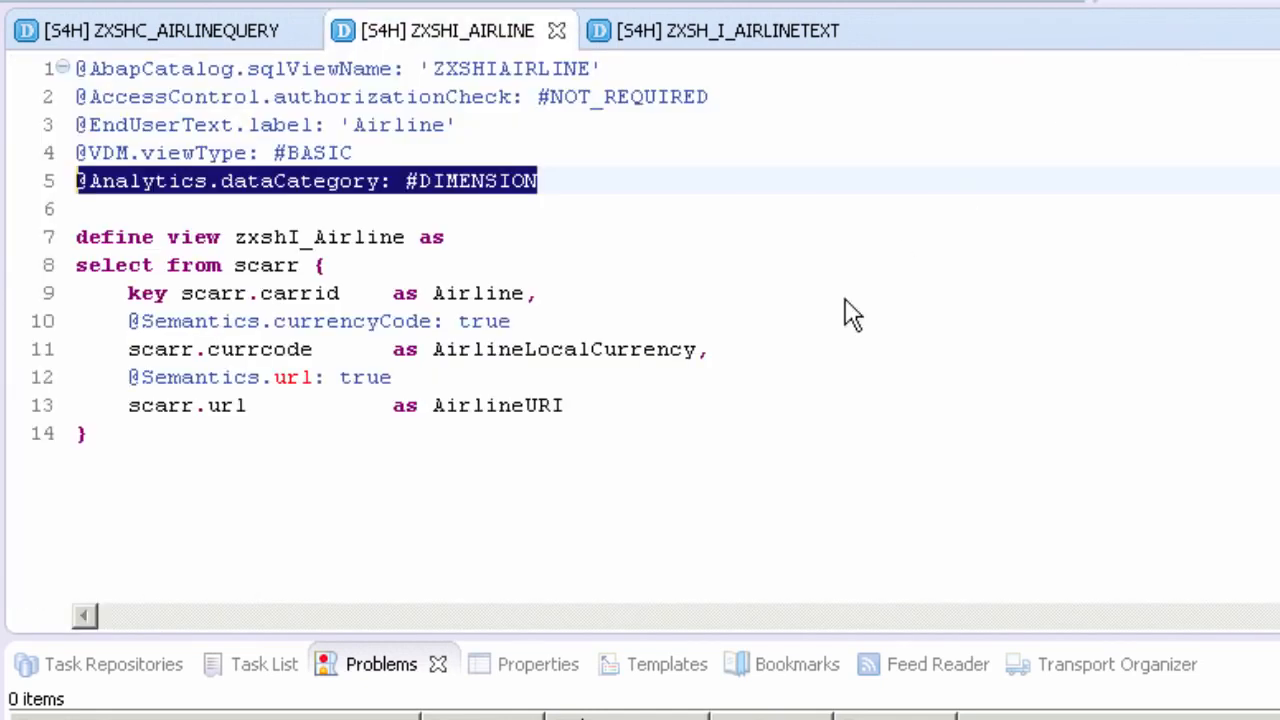
Glance at the ZXSH_I_AIRLINETEXT source, then return to the ZXSHI_AIRLINE definition.
{"action": "left_click", "coordinate": [728, 30]}
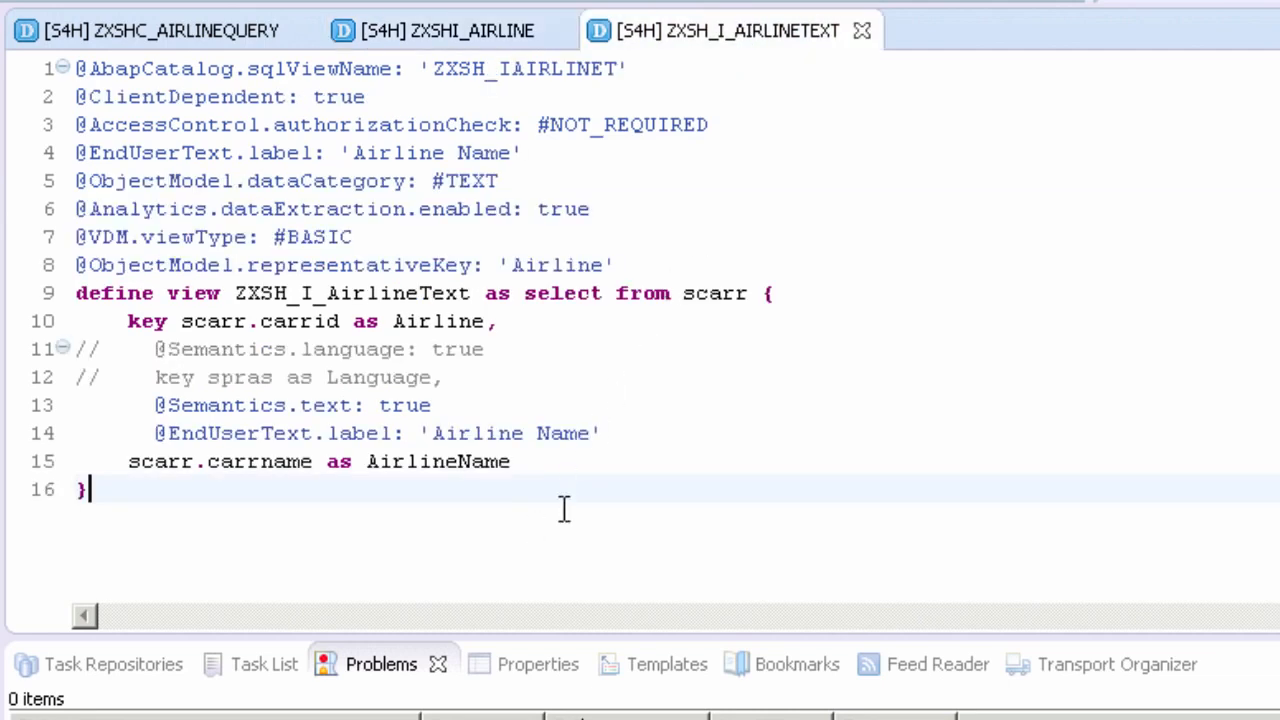
{"action": "mouse_move", "coordinate": [520, 308]}
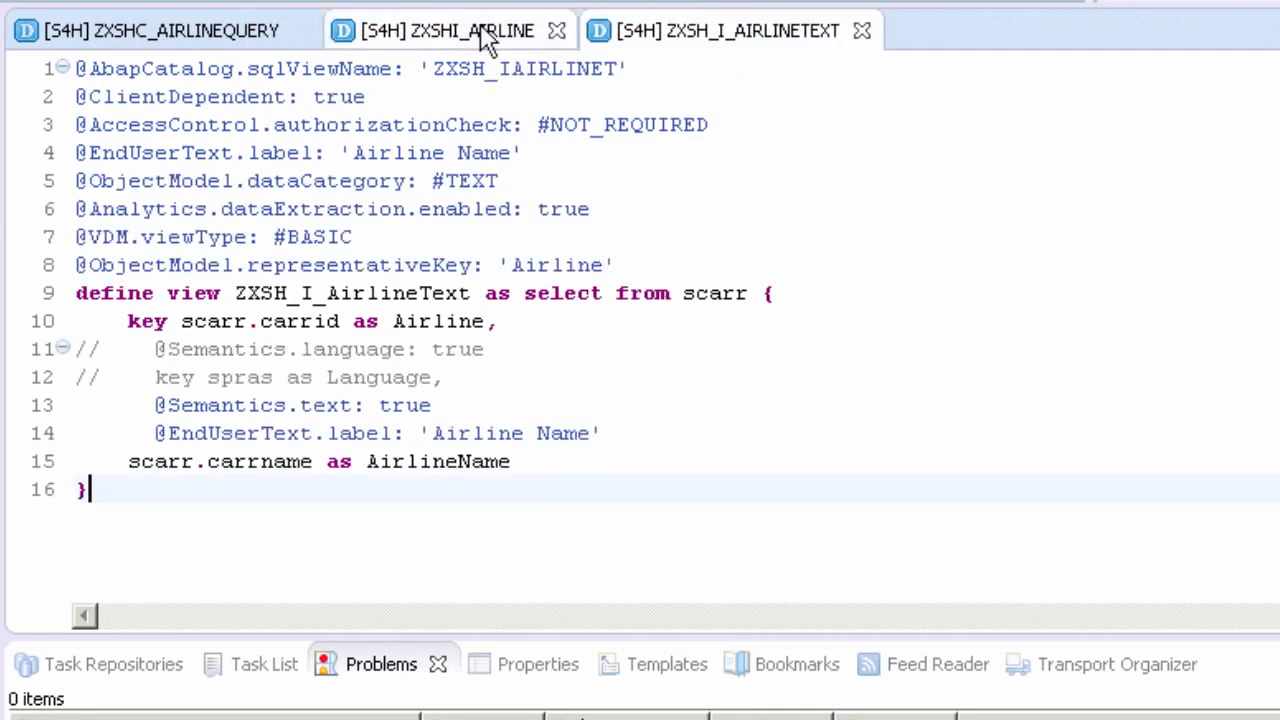
{"action": "left_click", "coordinate": [448, 30]}
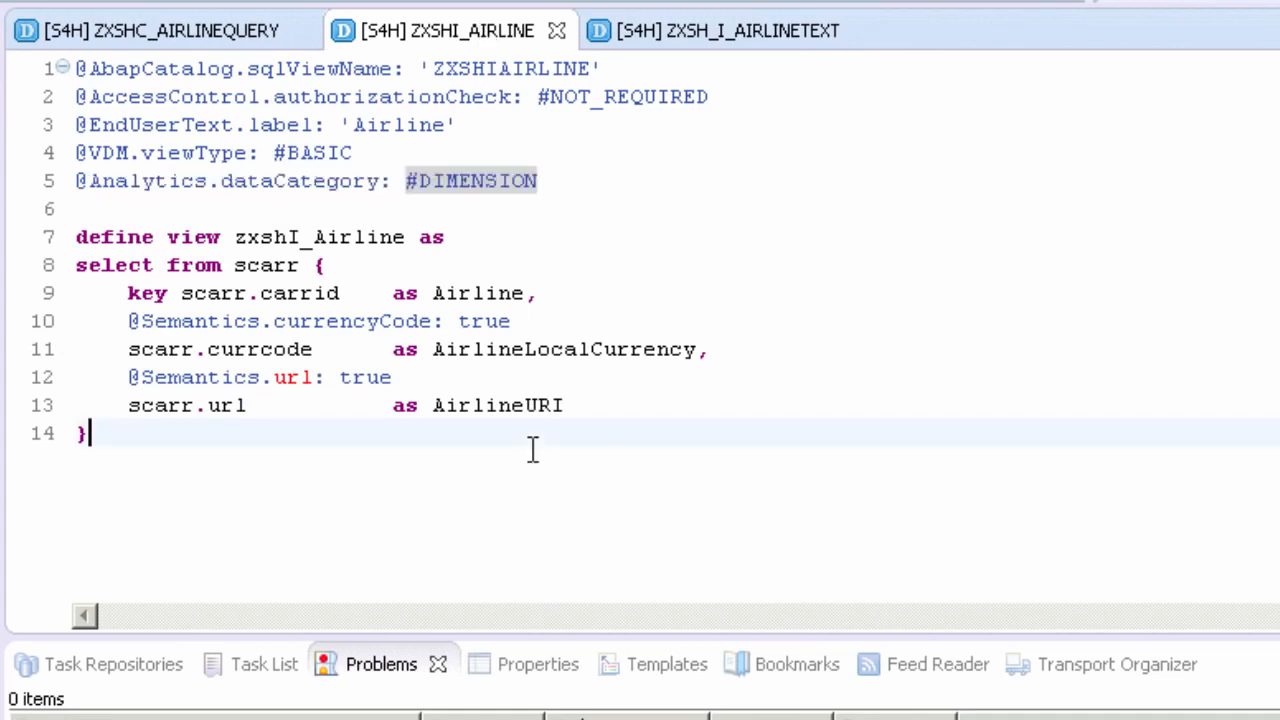
{"action": "mouse_move", "coordinate": [532, 456]}
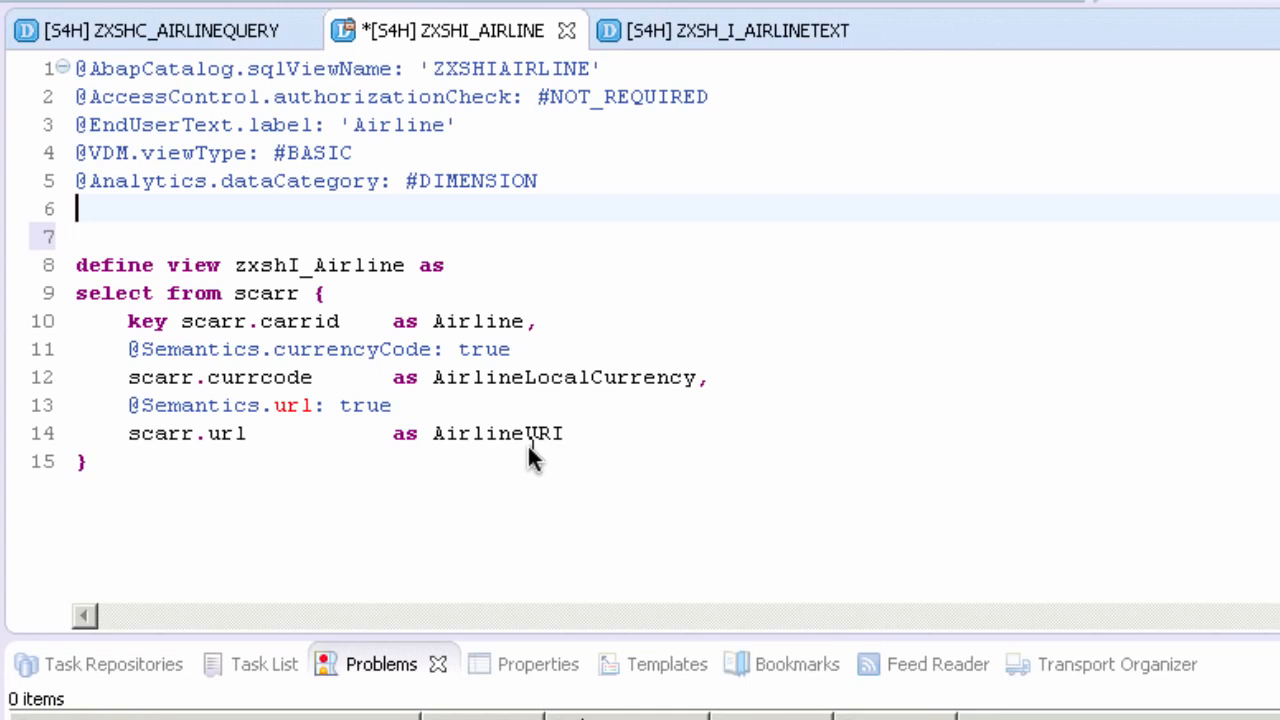
{"action": "type", "text": "@"}
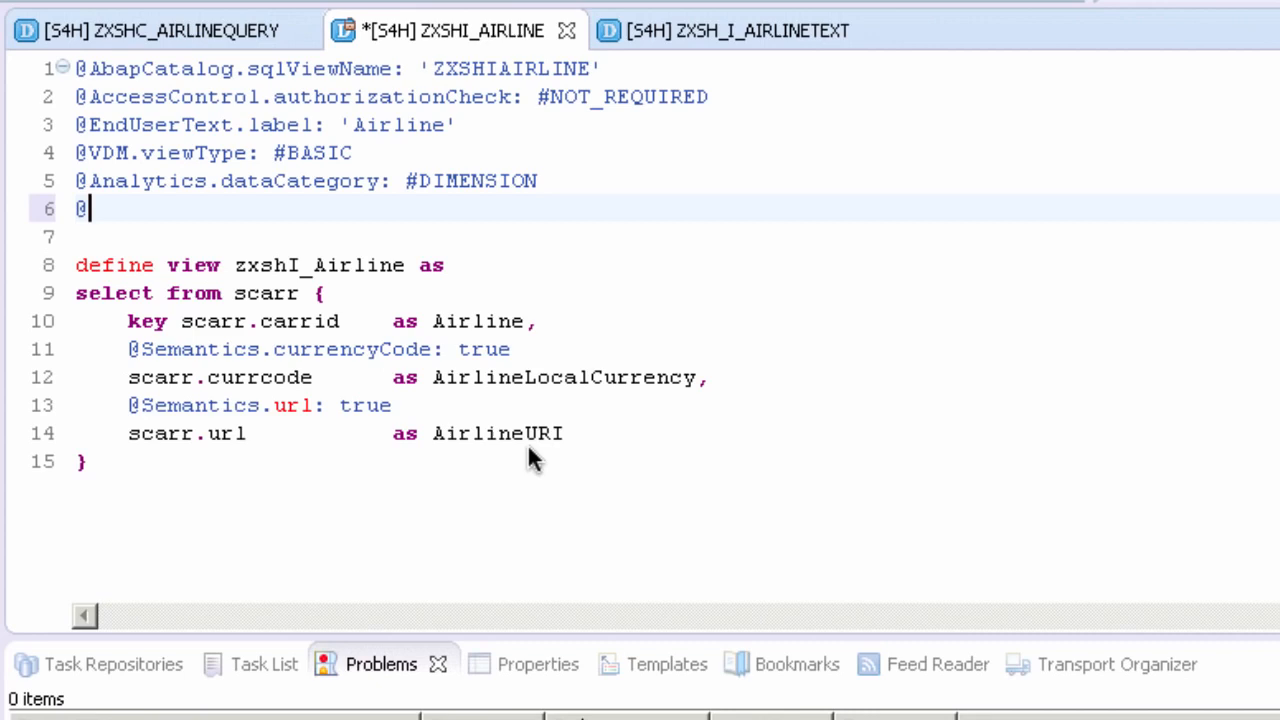
{"action": "type", "text": "Anal"}
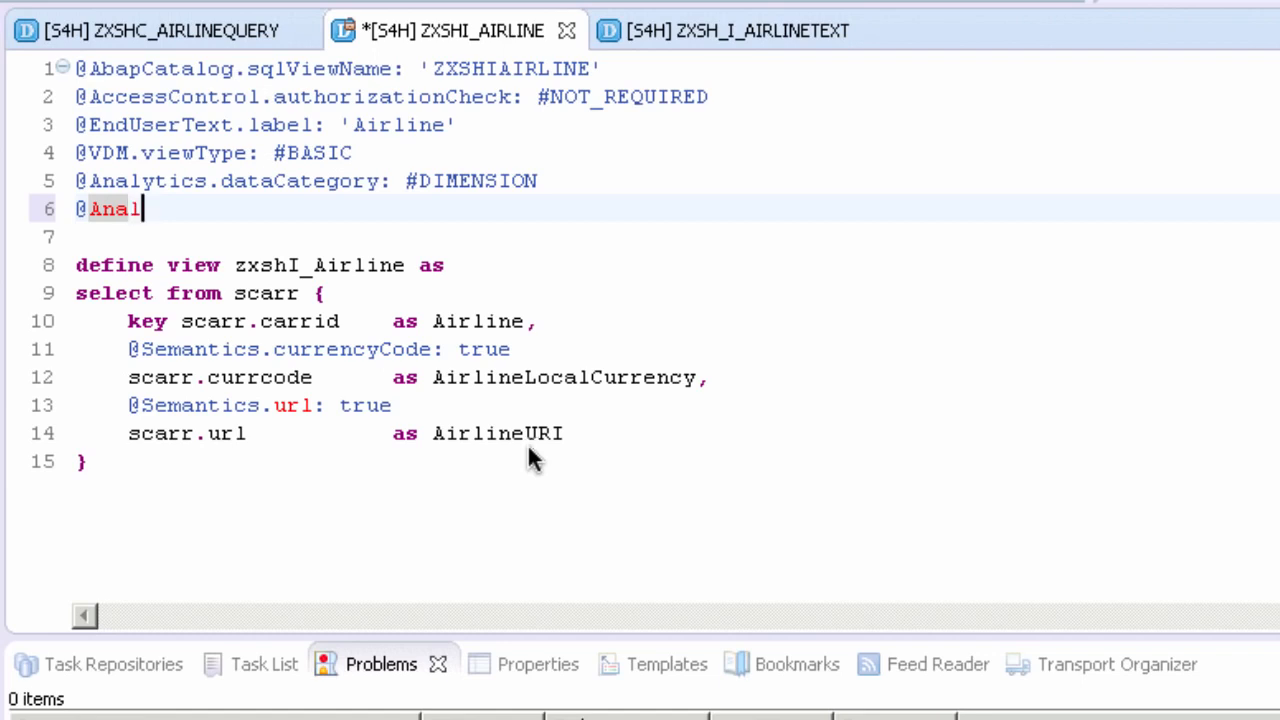
{"action": "type", "text": "ytc"}
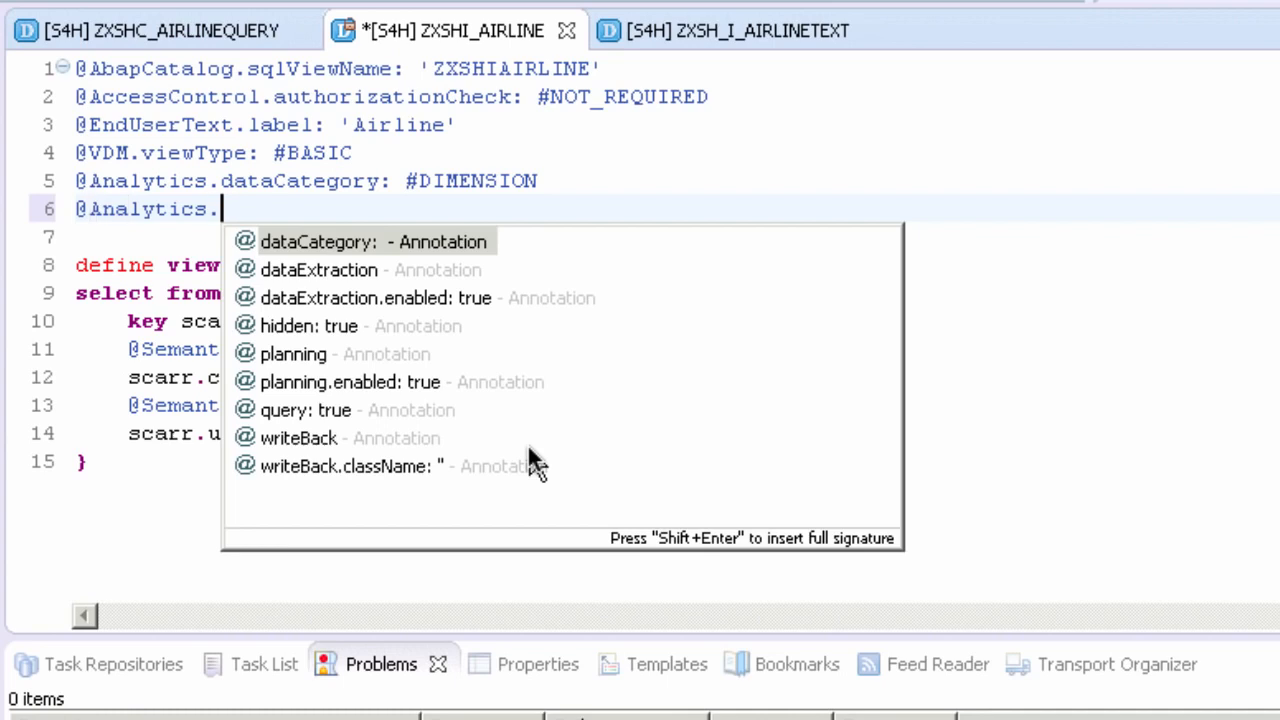
{"action": "key", "text": "Down"}
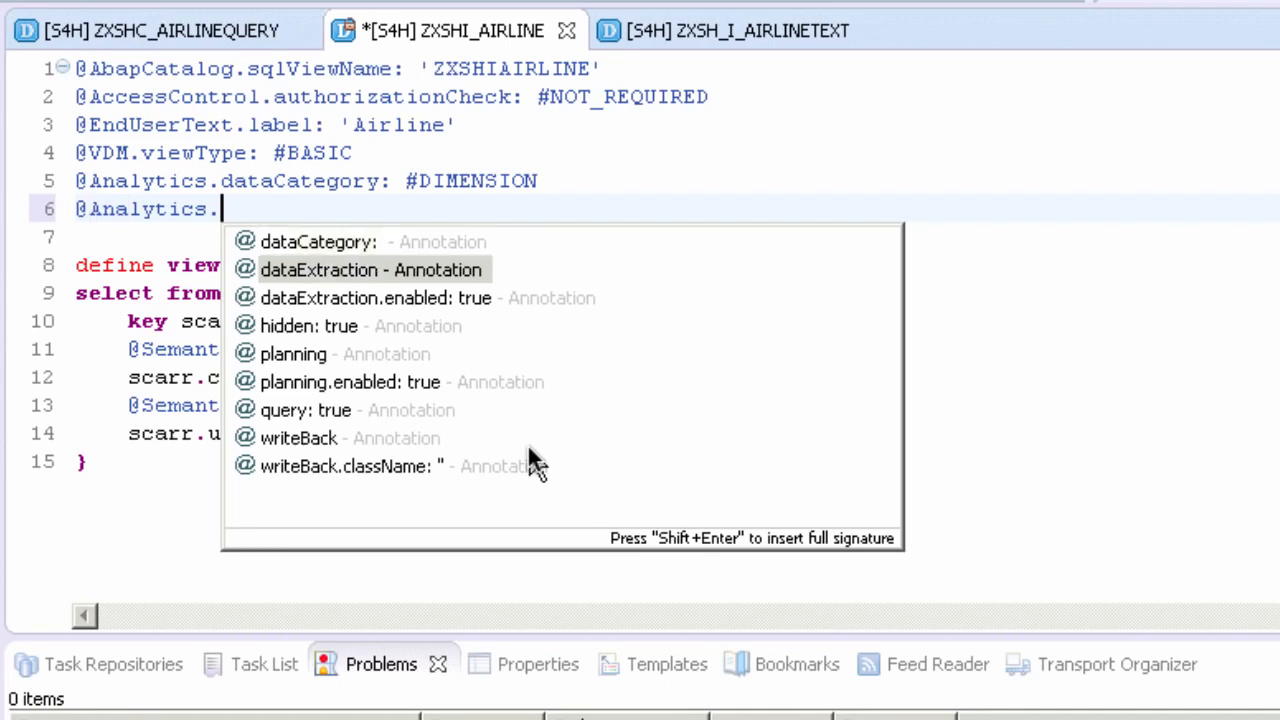
{"action": "key", "text": "Down"}
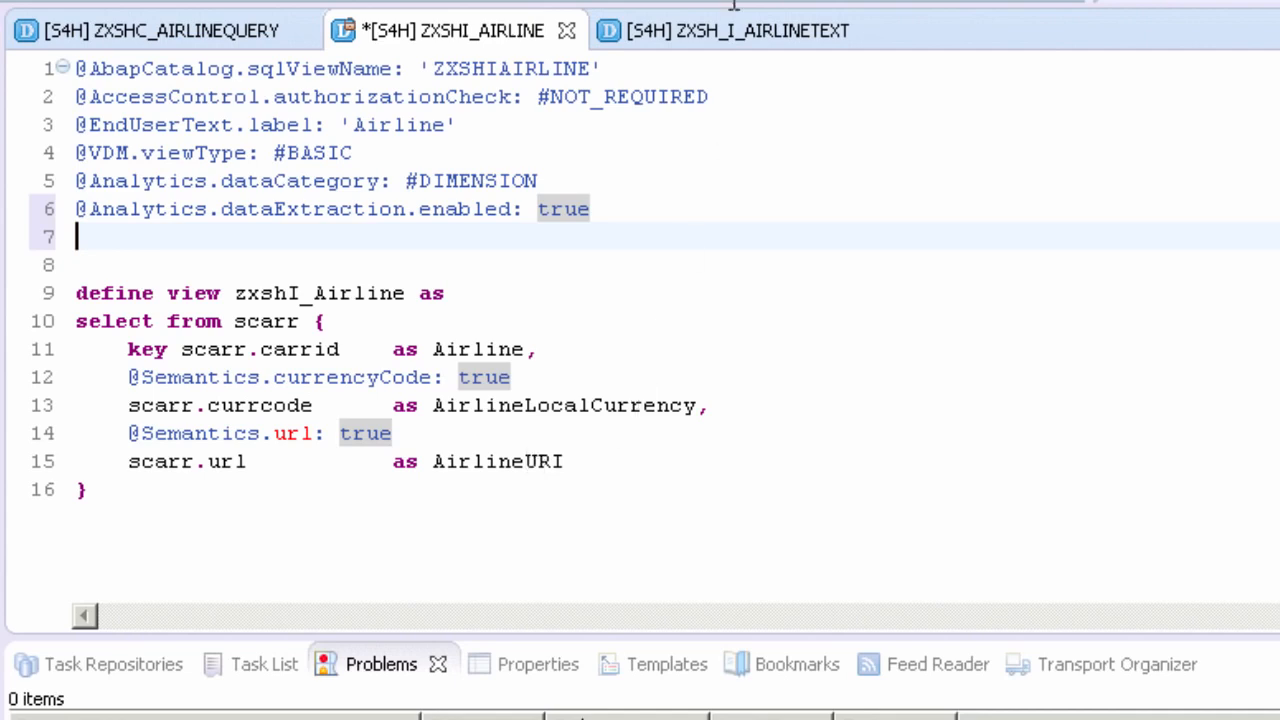
{"action": "left_click", "coordinate": [736, 30]}
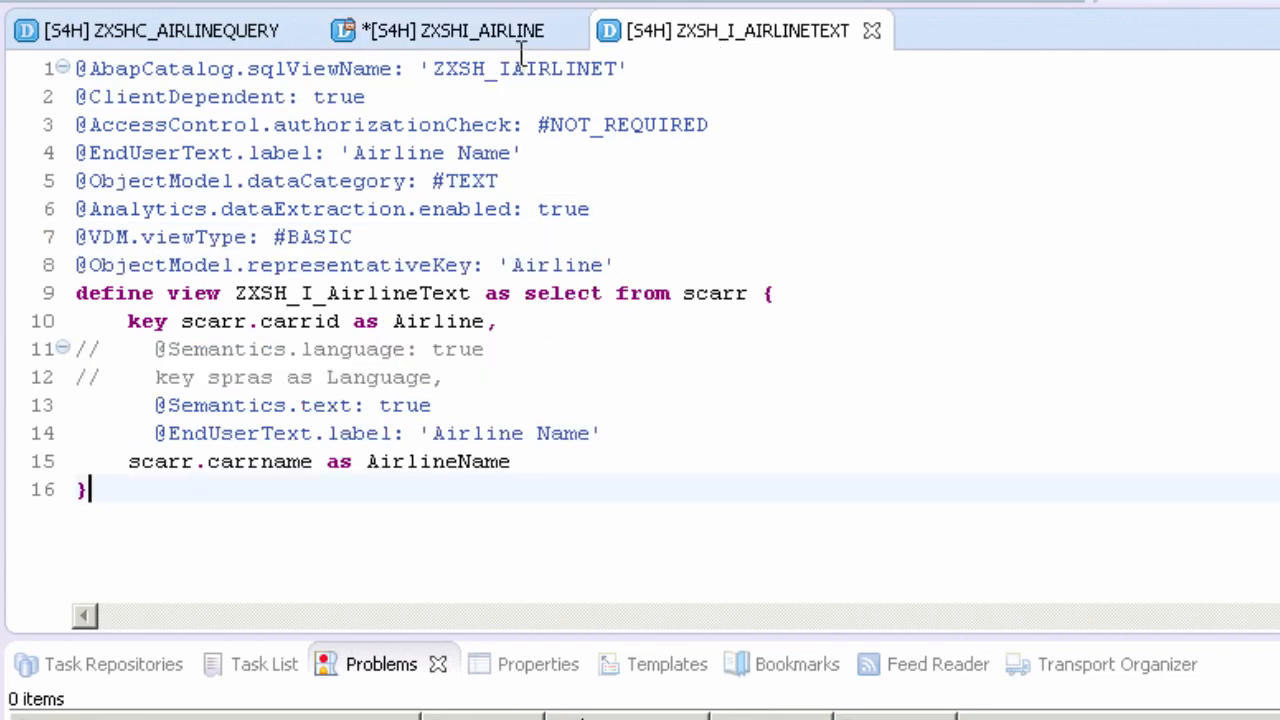
{"action": "left_click", "coordinate": [456, 30]}
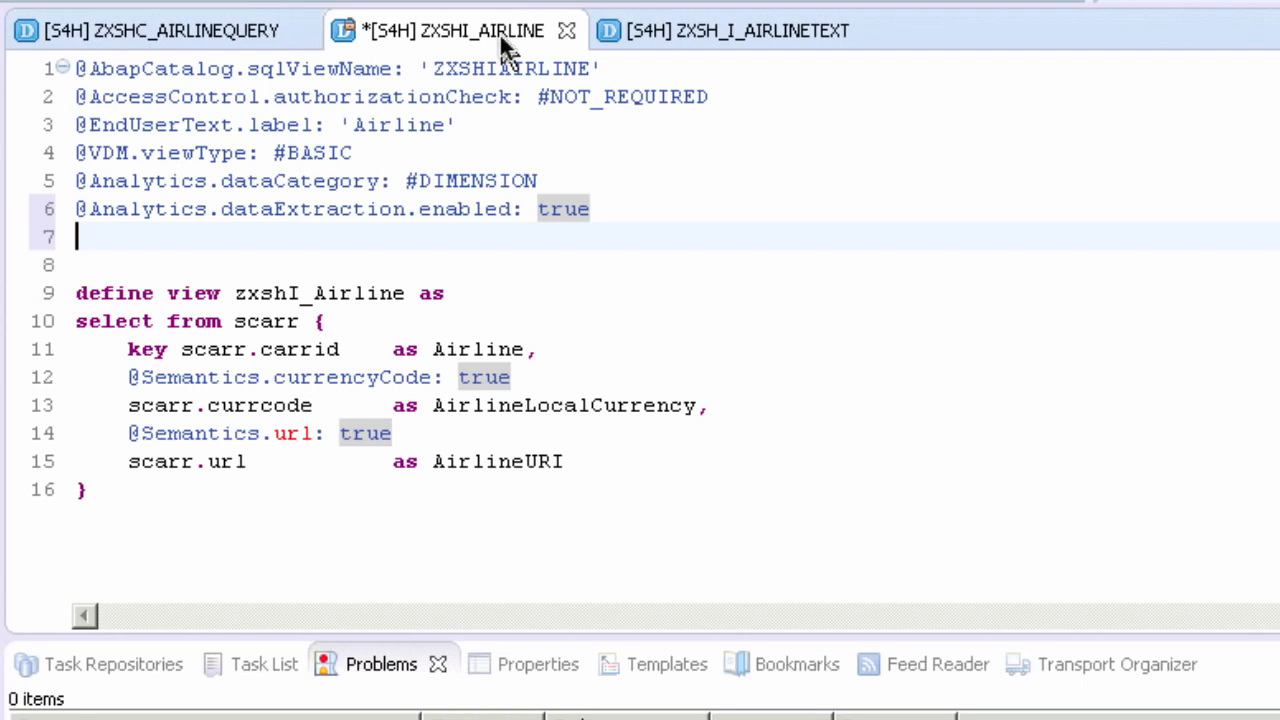
{"action": "type", "text": "@"}
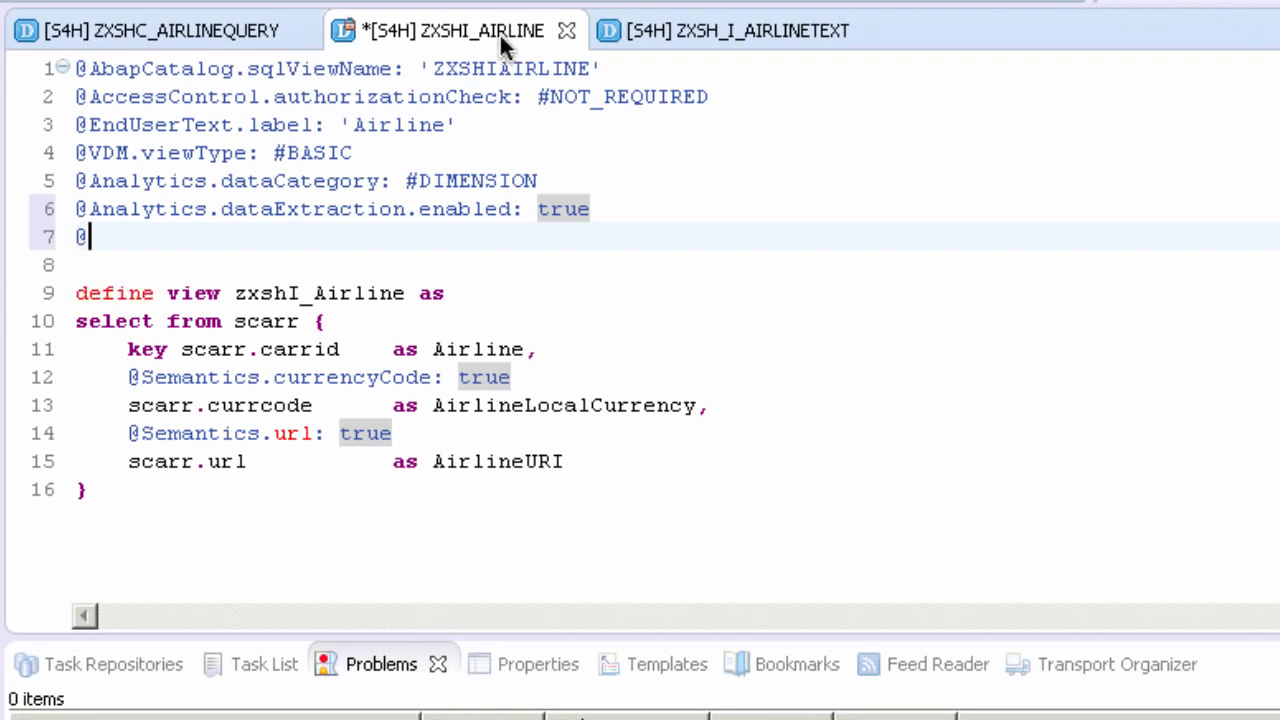
{"action": "type", "text": "Obj"}
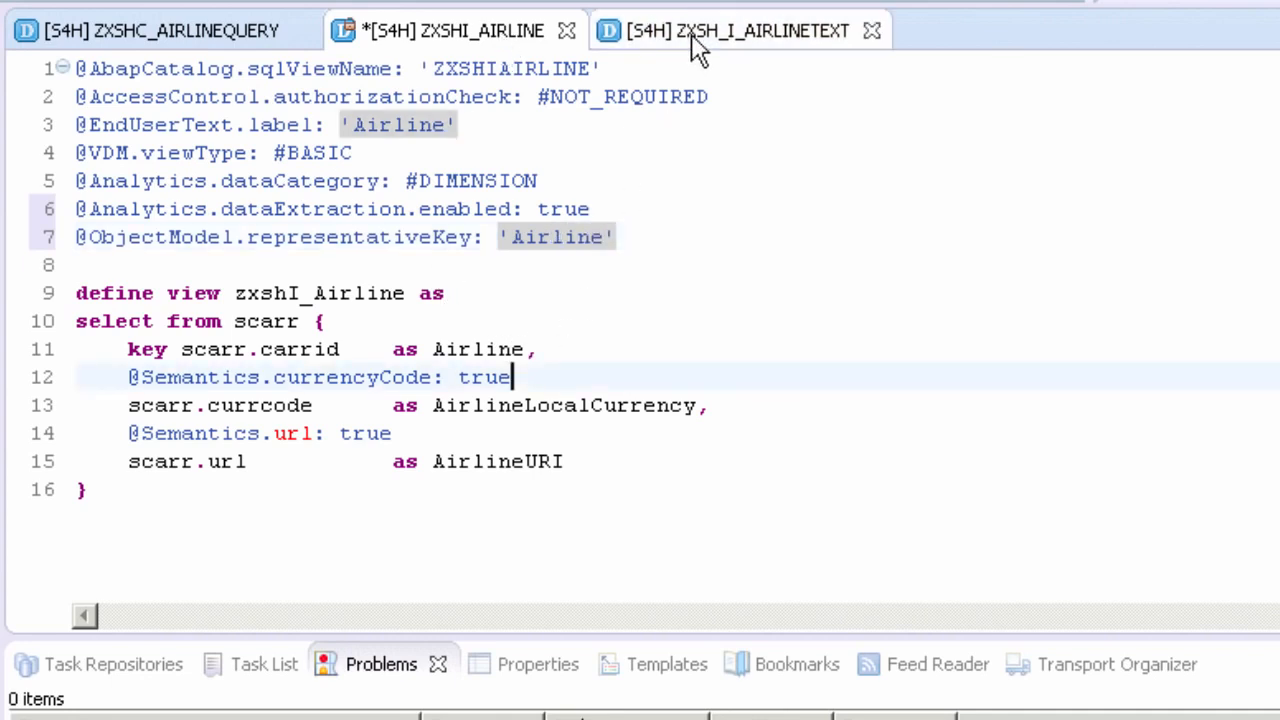
{"action": "left_click", "coordinate": [740, 30]}
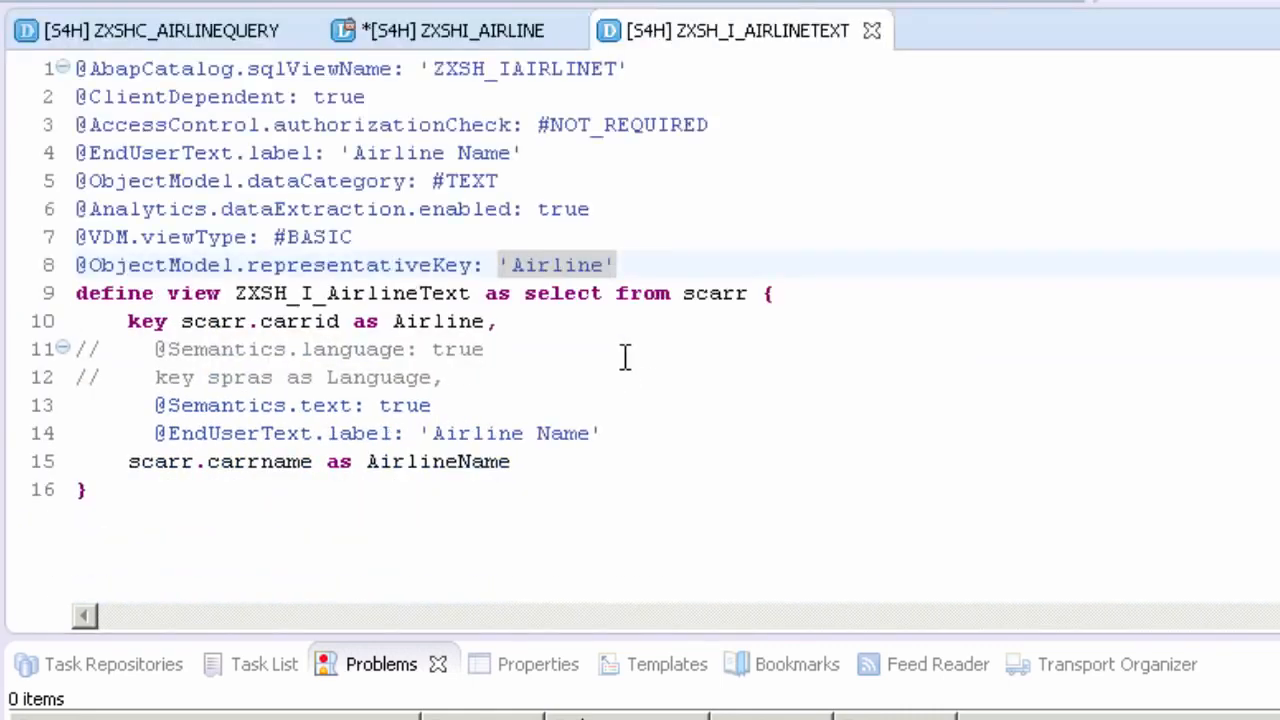
{"action": "left_click", "coordinate": [456, 30]}
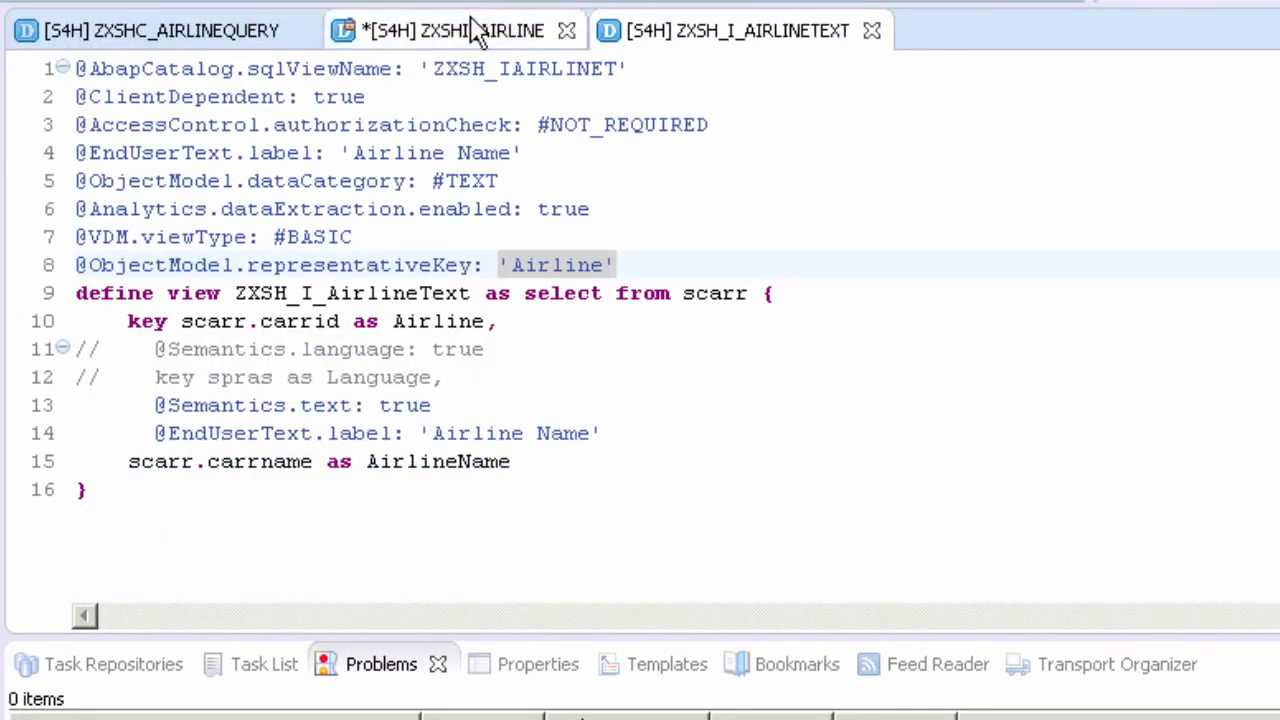
{"action": "left_click", "coordinate": [456, 30]}
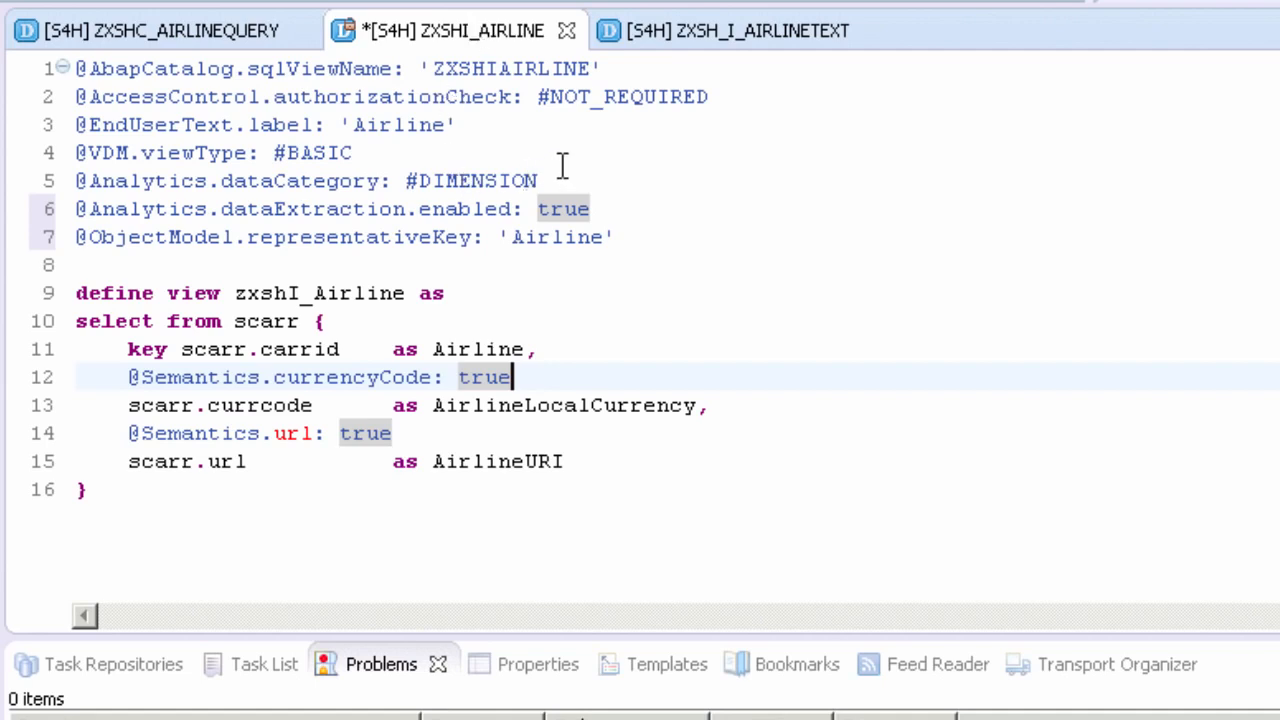
{"action": "mouse_move", "coordinate": [540, 320]}
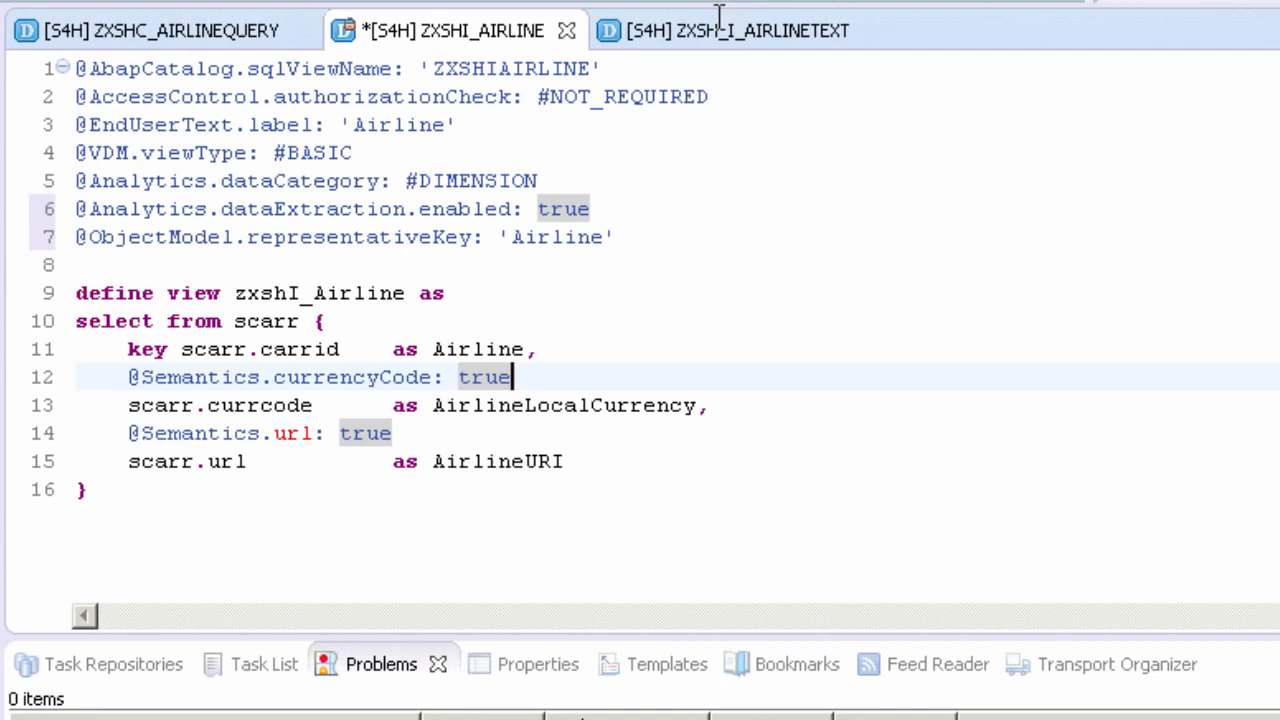
{"action": "left_click", "coordinate": [730, 30]}
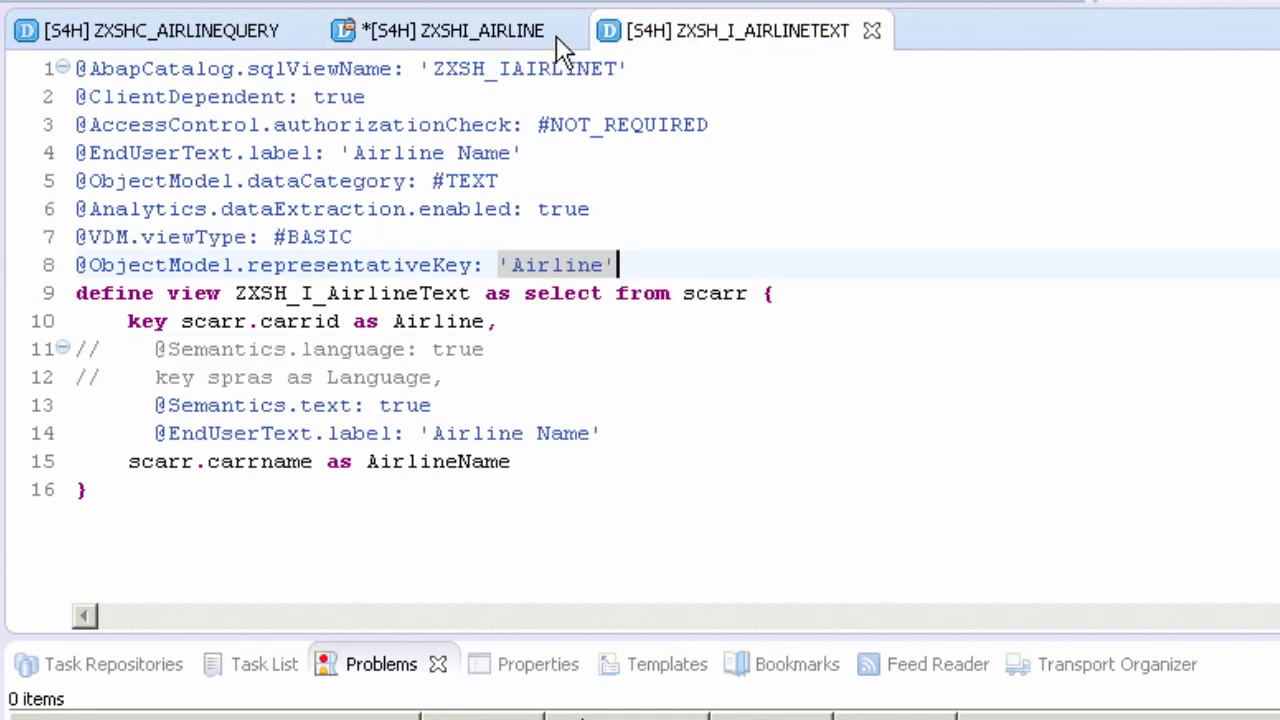
{"action": "left_click", "coordinate": [450, 30]}
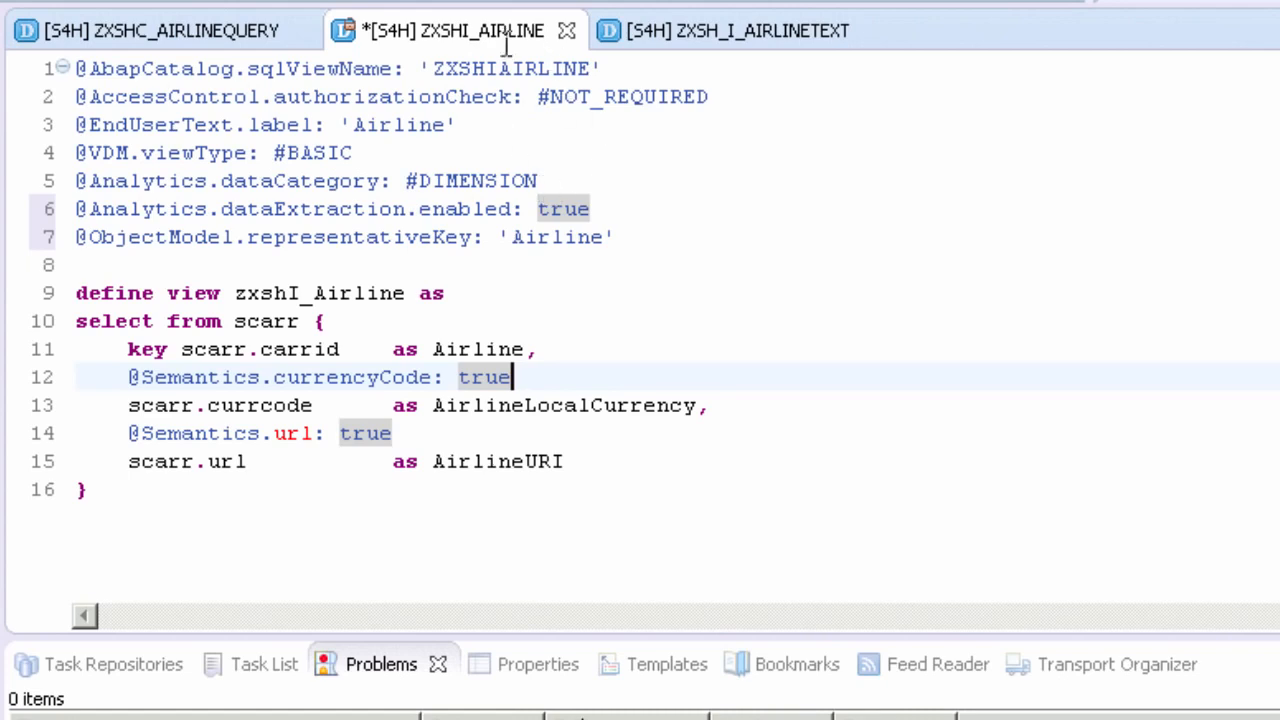
{"action": "mouse_move", "coordinate": [498, 252]}
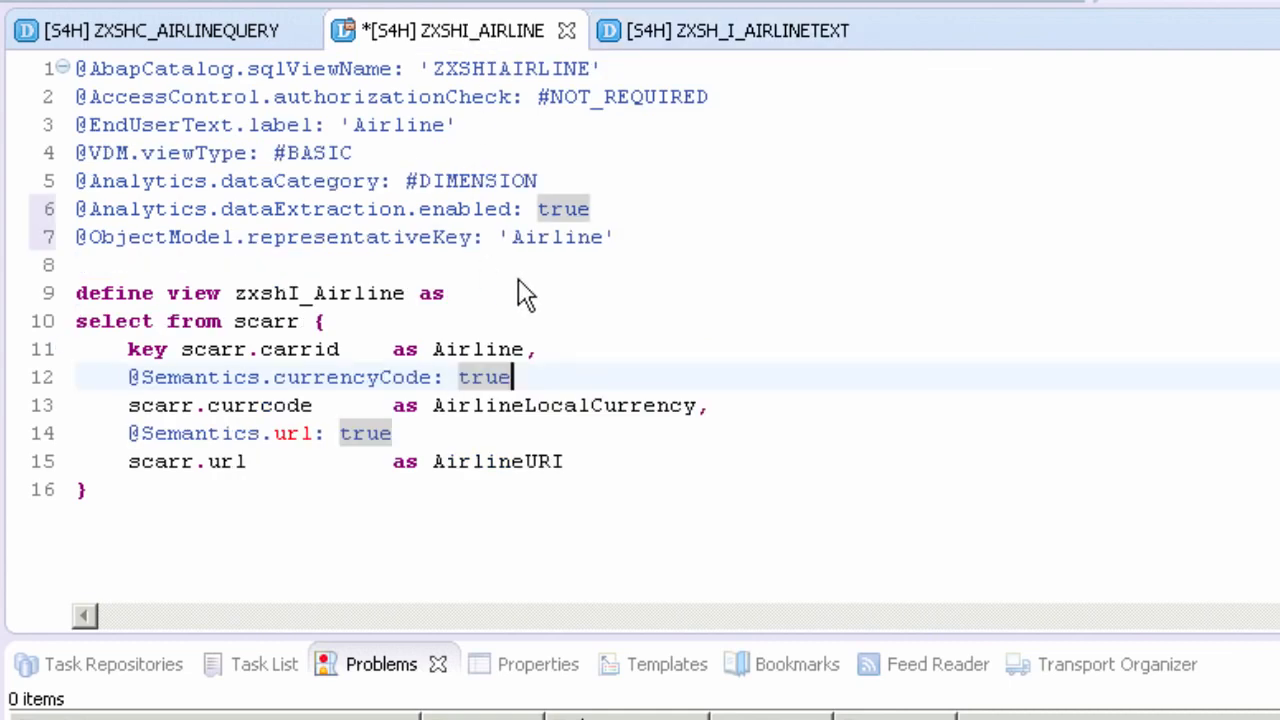
Start an 'association [0..1] to' line after select from scarr and bring up target suggestions.
{"action": "left_click", "coordinate": [310, 320]}
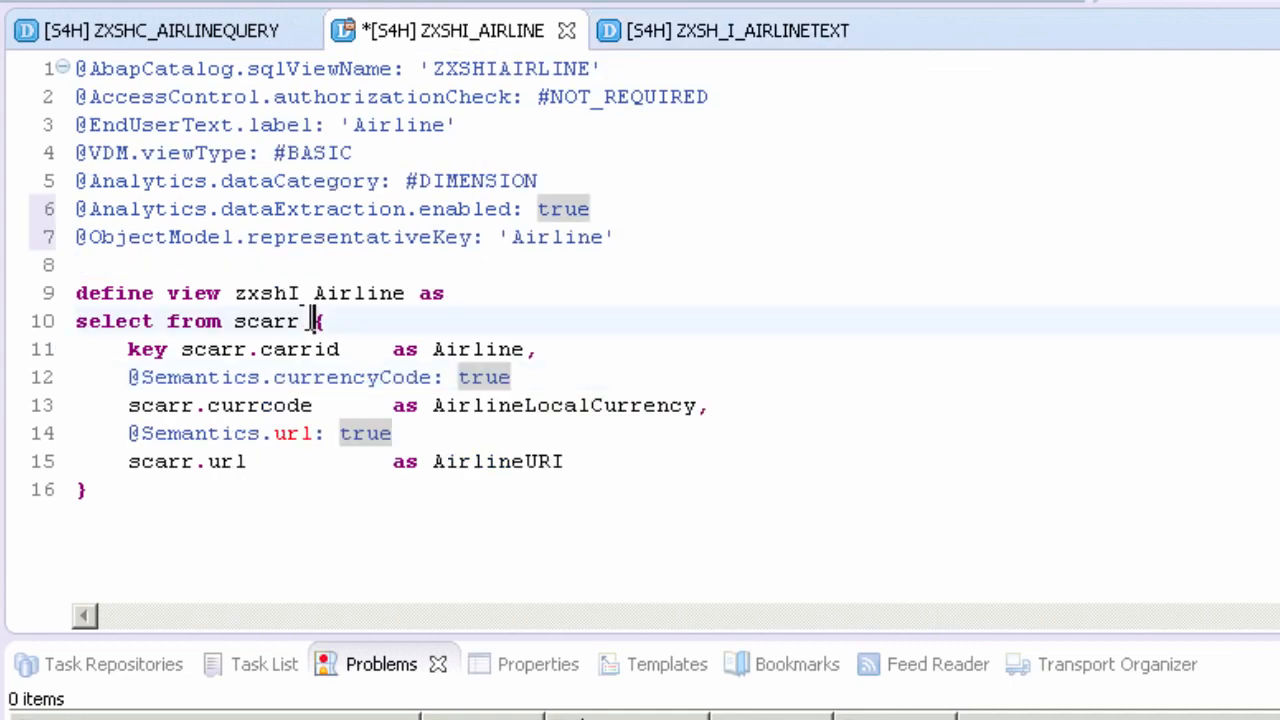
{"action": "mouse_move", "coordinate": [544, 450]}
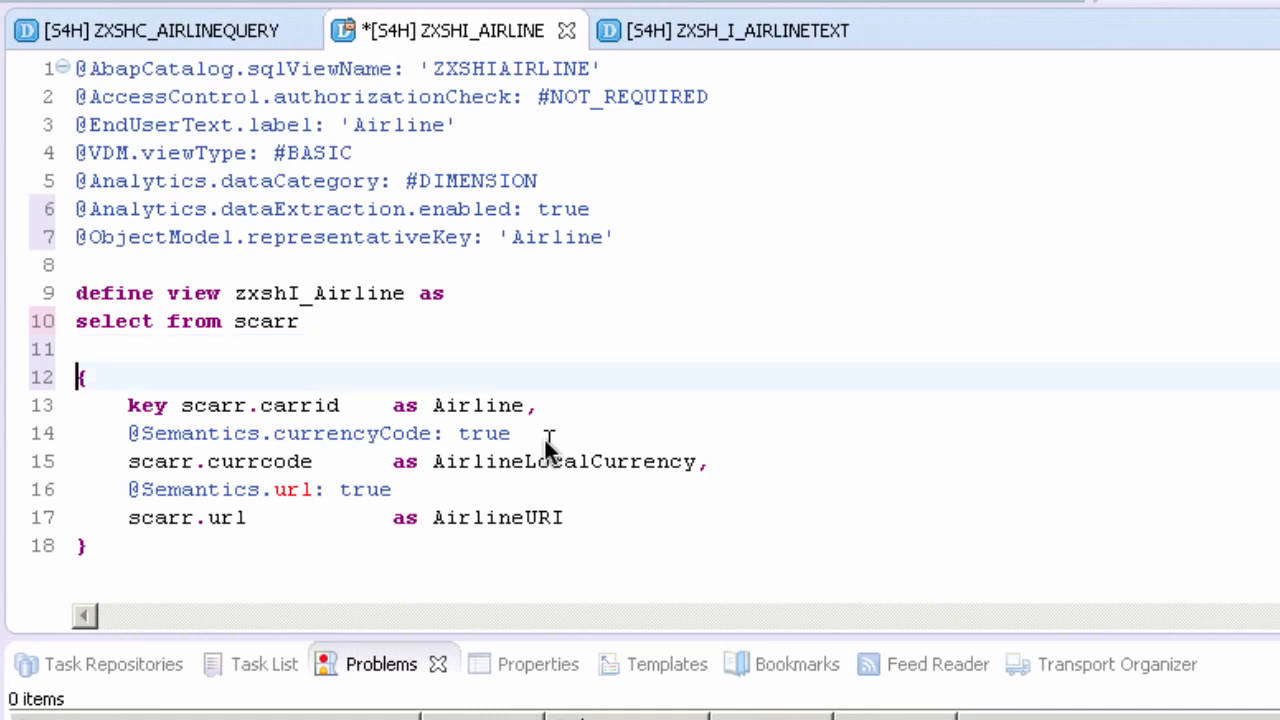
{"action": "left_click_drag", "start_coordinate": [84, 376], "coordinate": [84, 544]}
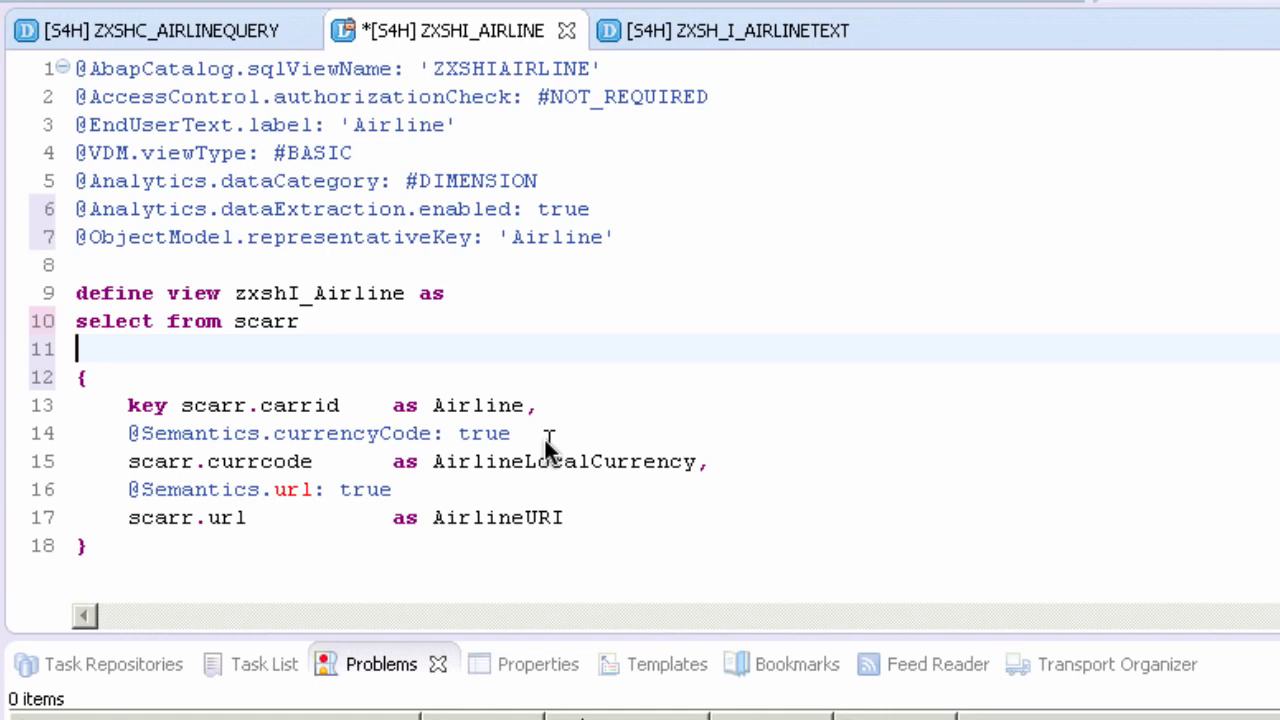
{"action": "type", "text": "association"}
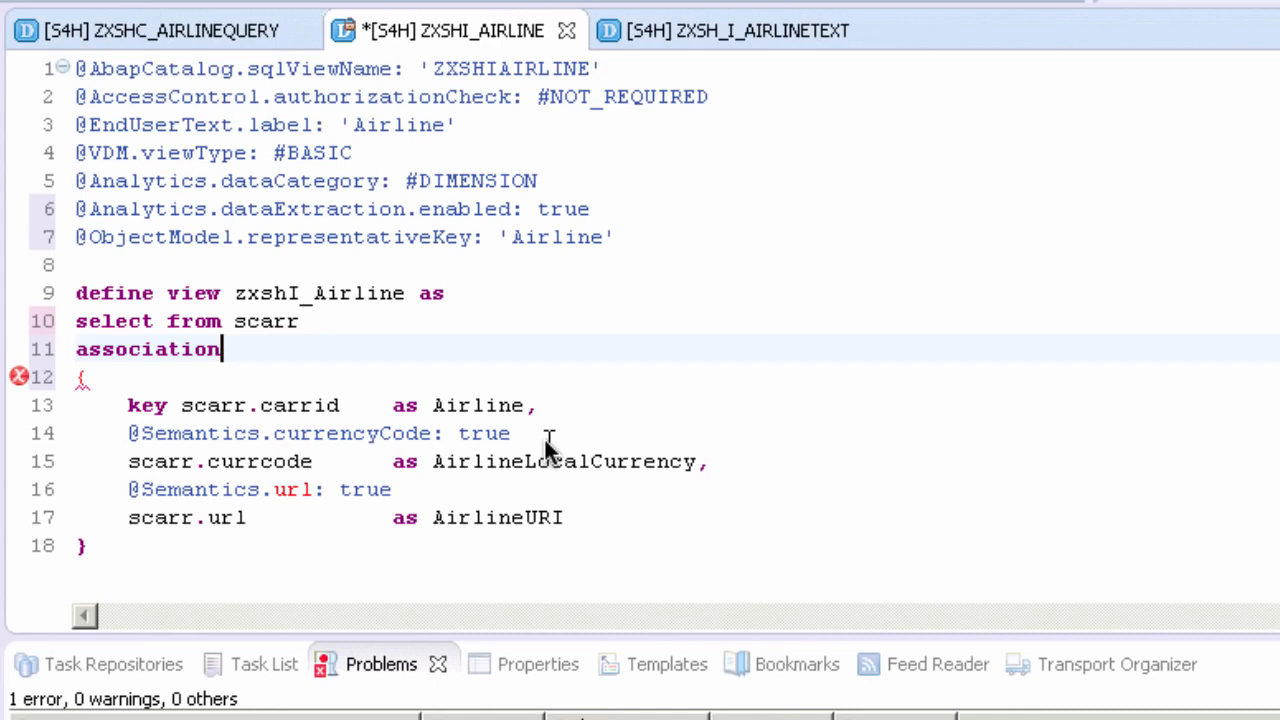
{"action": "type", "text": "[0..1"}
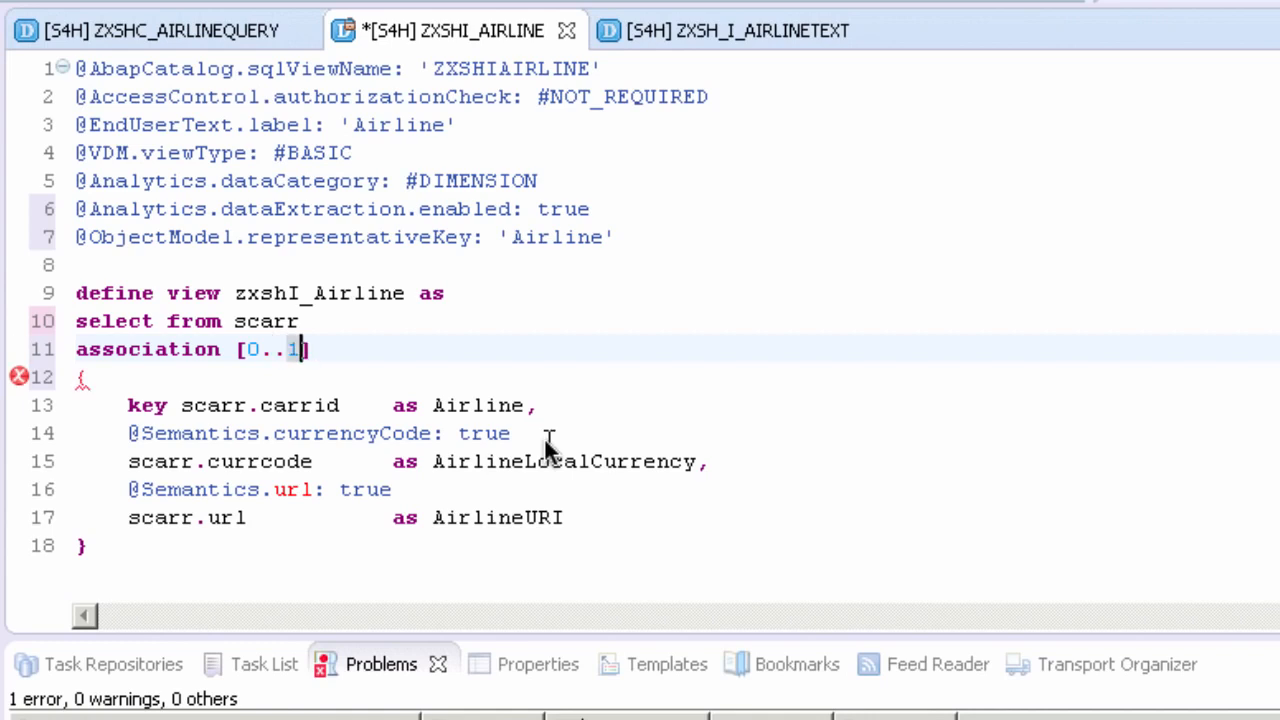
{"action": "type", "text": "t"}
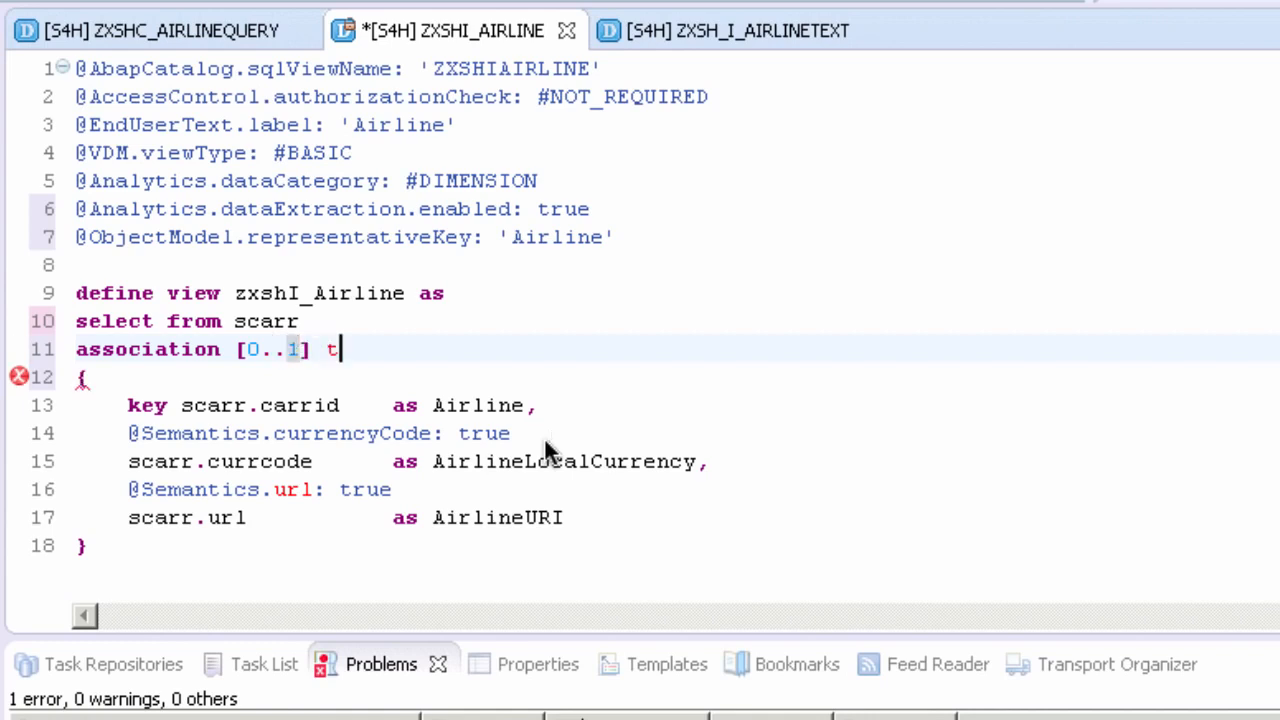
{"action": "type", "text": "o ..."}
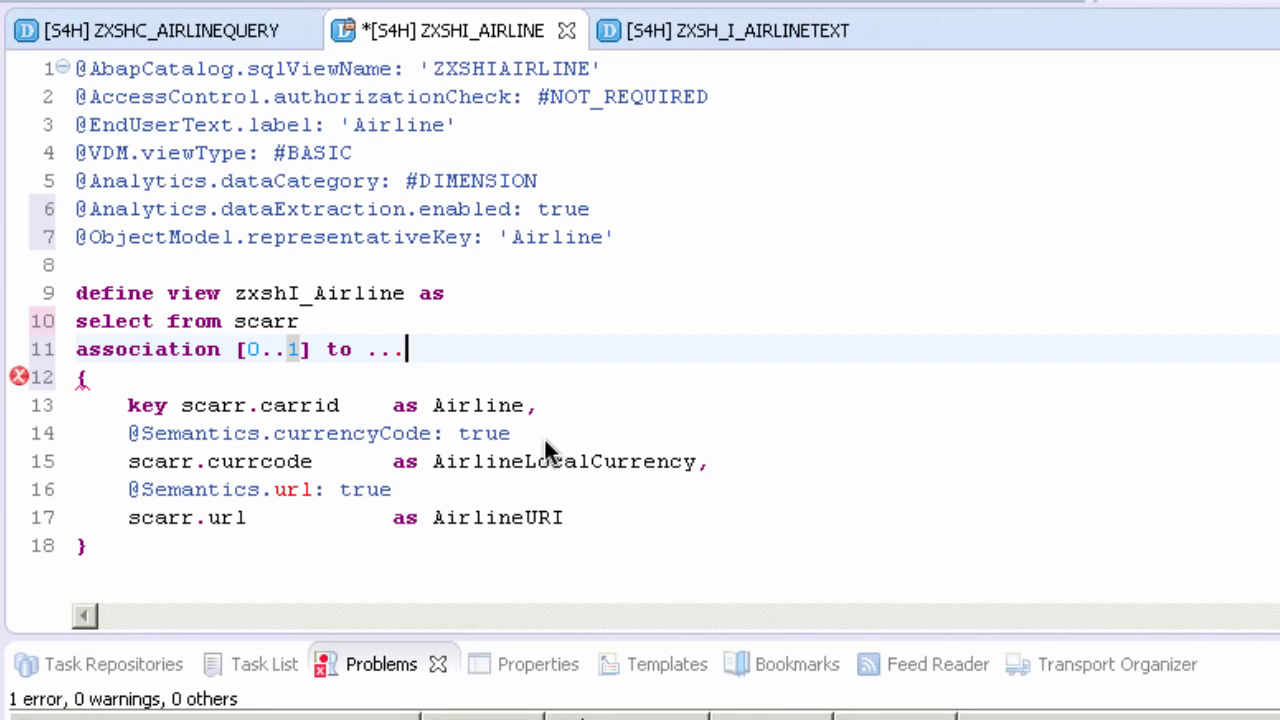
{"action": "key", "text": "BackSpace"}
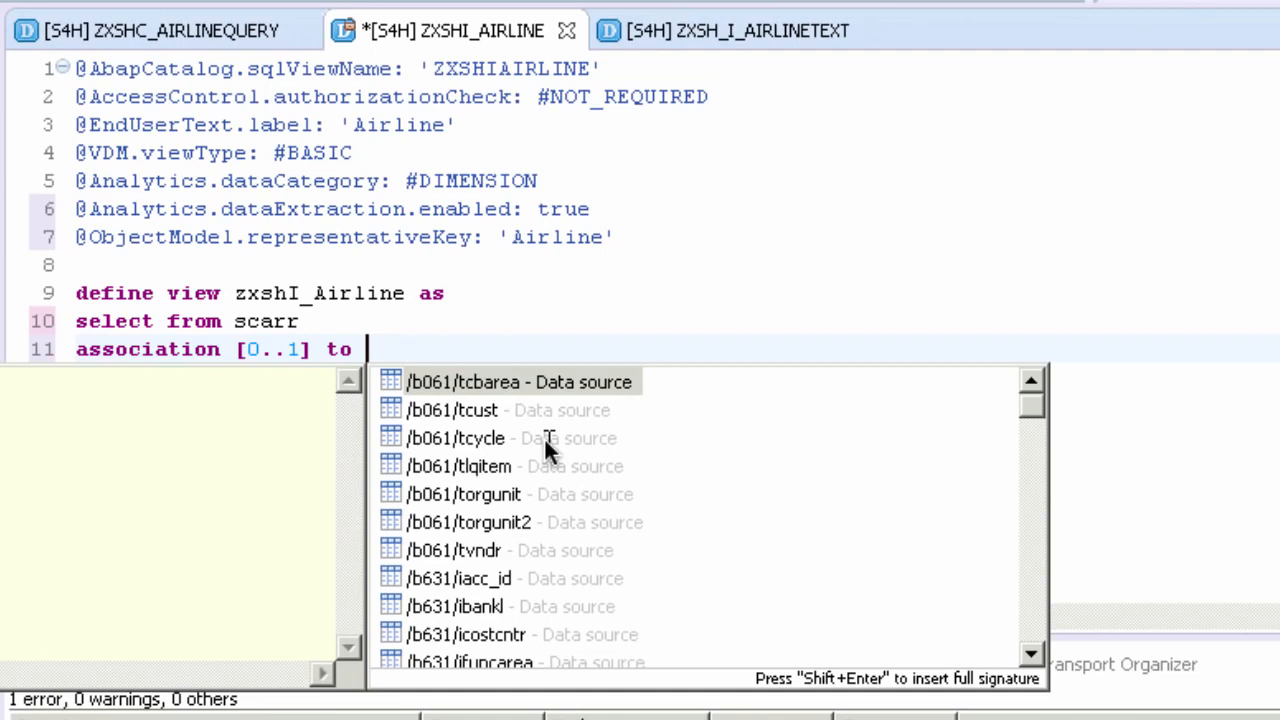
Complete the line as 'association [0..1] to ZXSH_I_AirlineText as _Text'.
{"action": "type", "text": "z"}
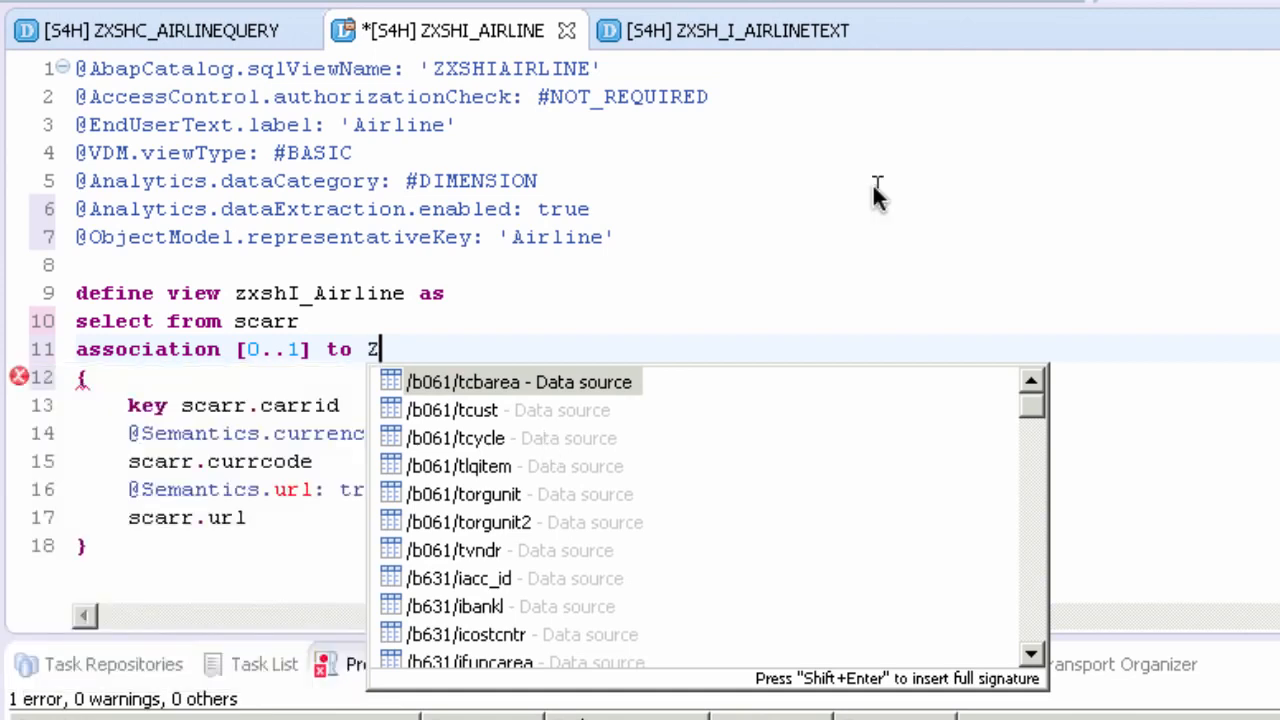
{"action": "type", "text": "XSH_I_AirlineText"}
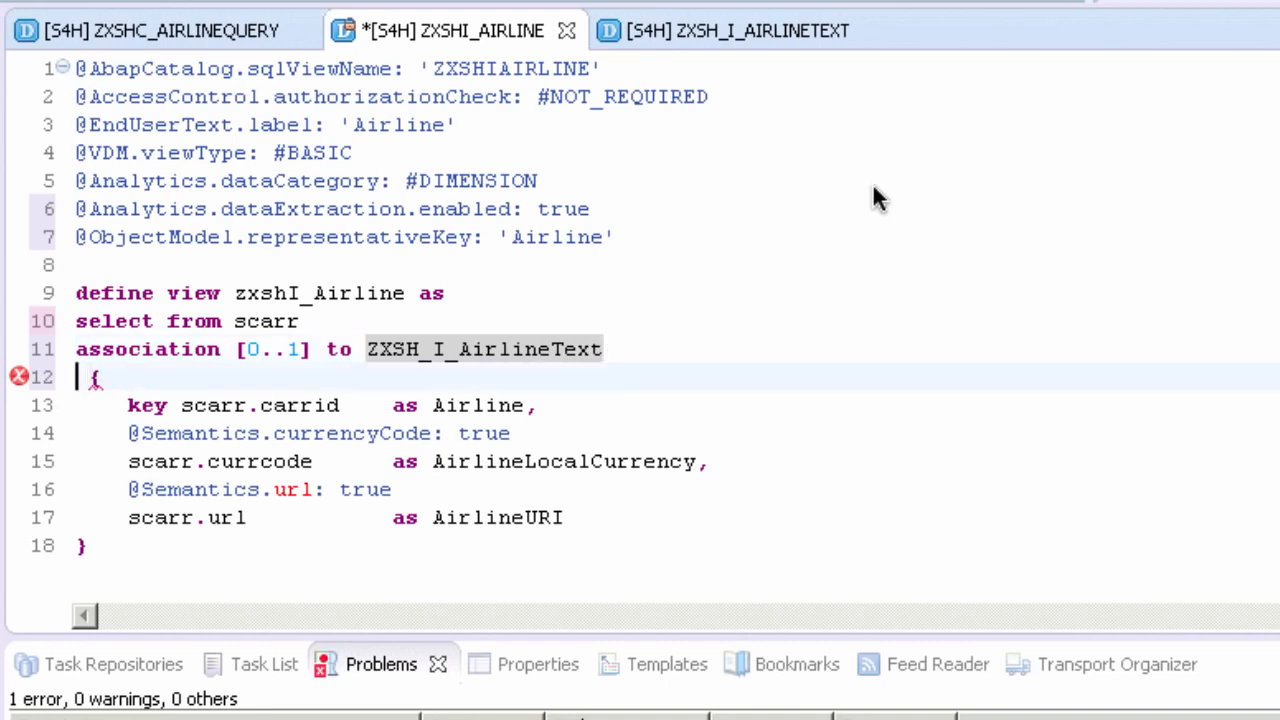
{"action": "type", "text": "as _Te"}
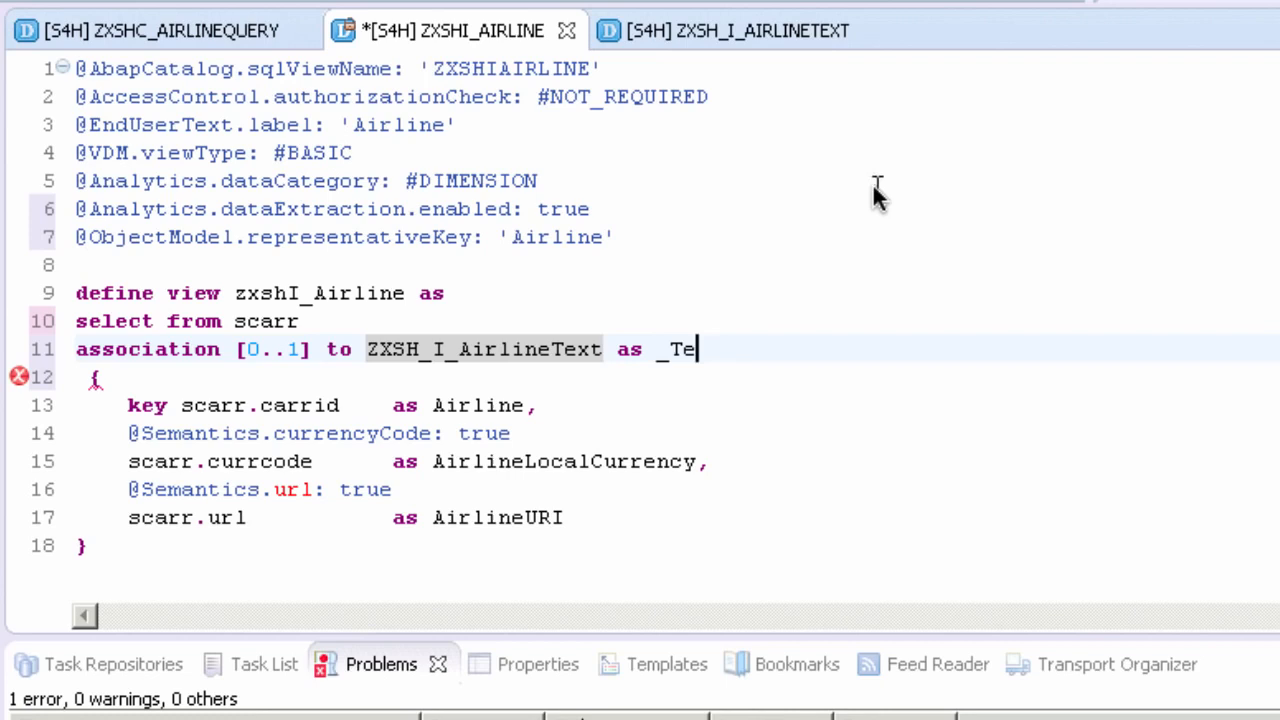
{"action": "type", "text": "xt"}
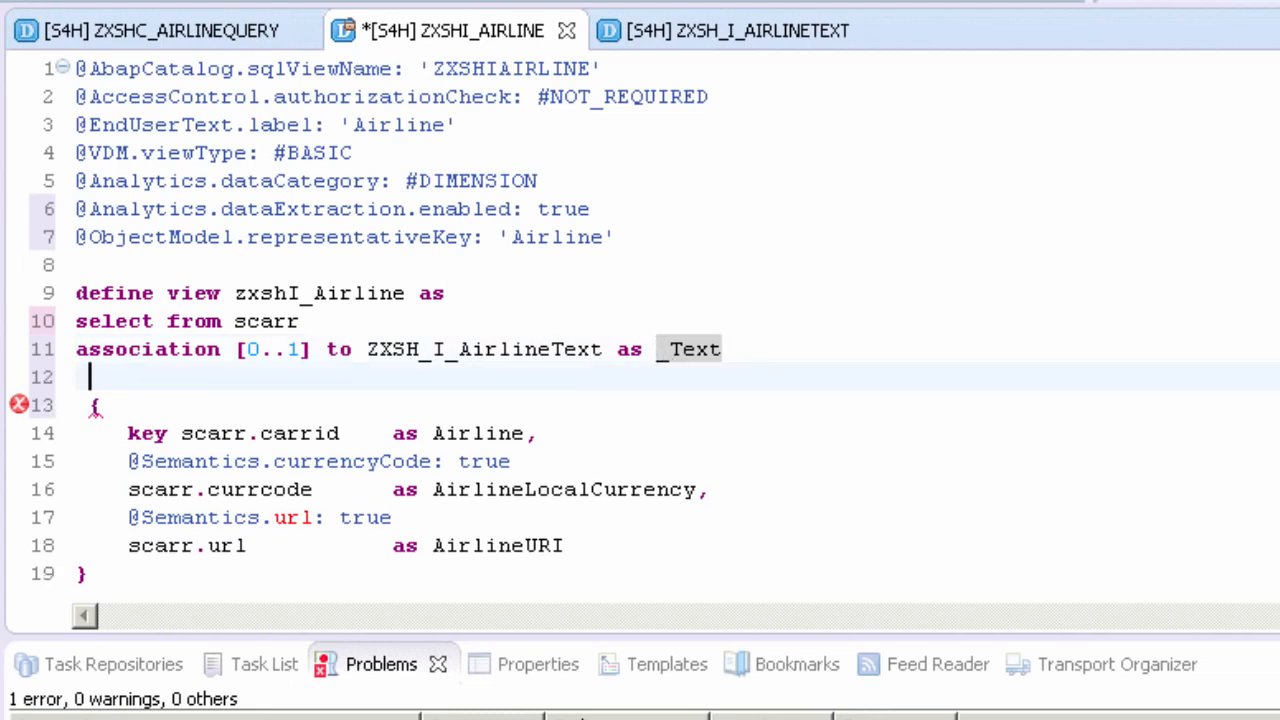
Write the ON condition '$projection.Airline = _Text.Airline' for the _Text association.
{"action": "type", "text": "on"}
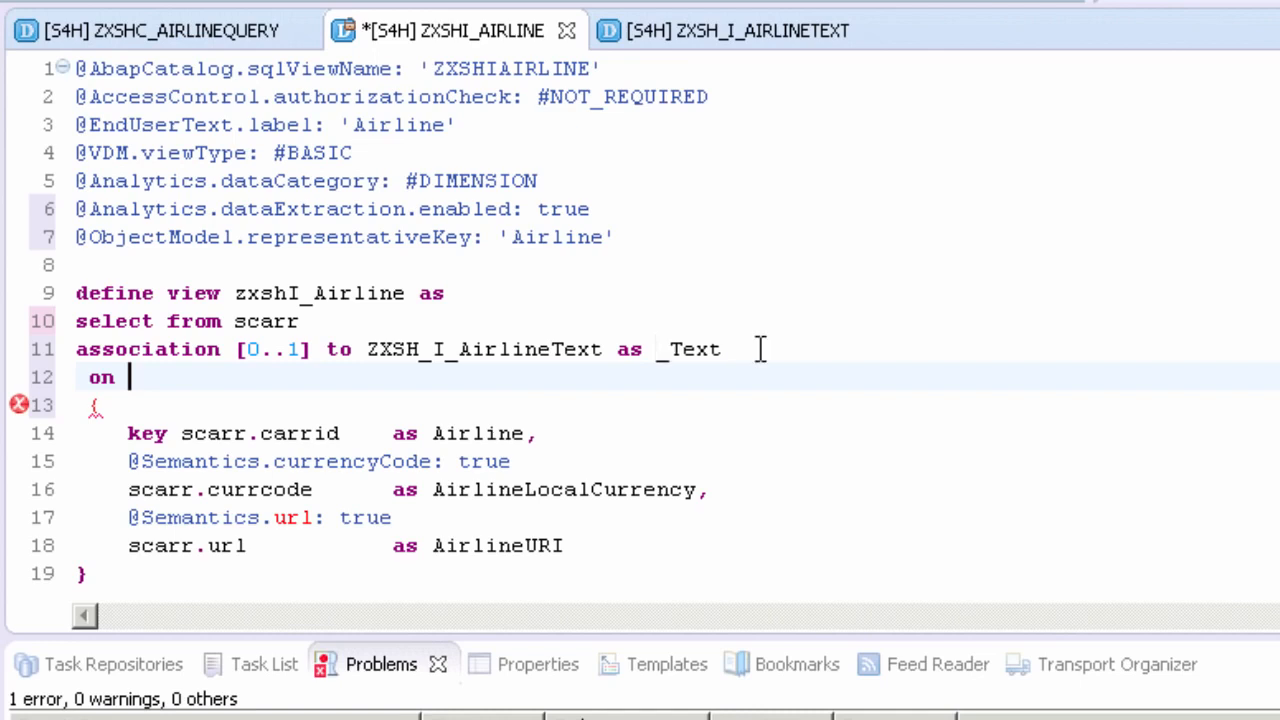
{"action": "type", "text": "$projection"}
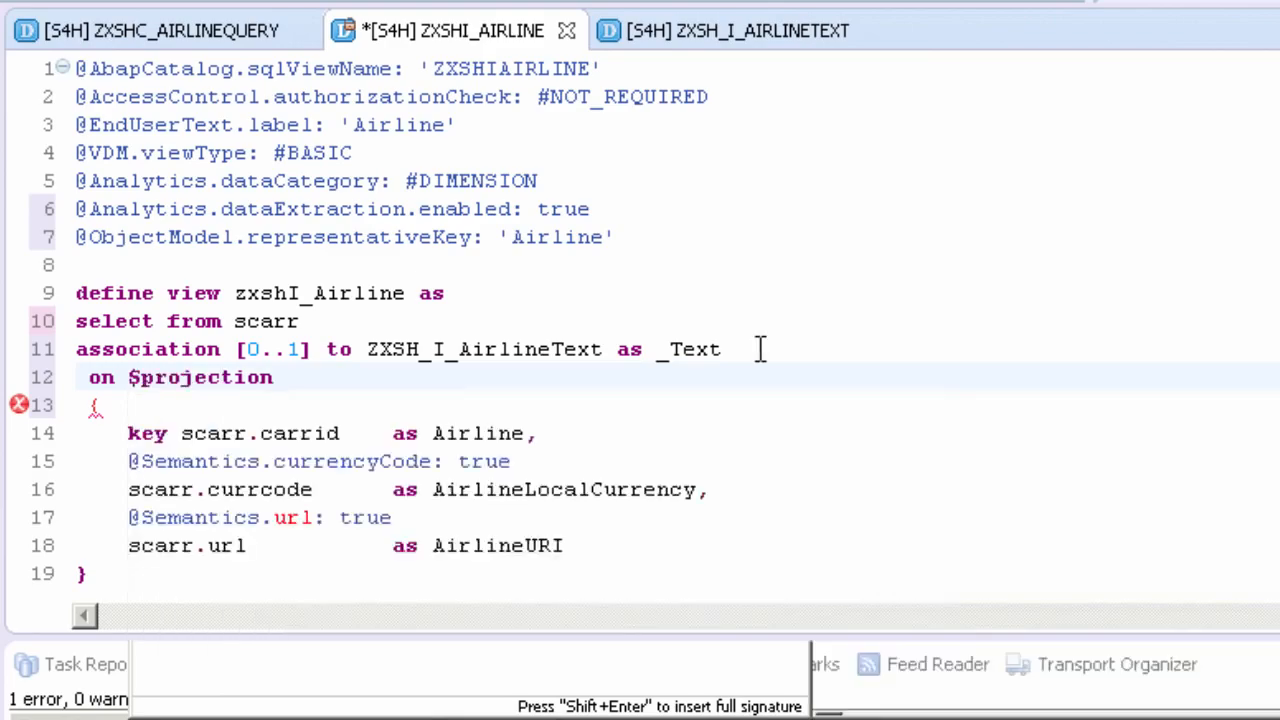
{"action": "type", "text": ".Airline"}
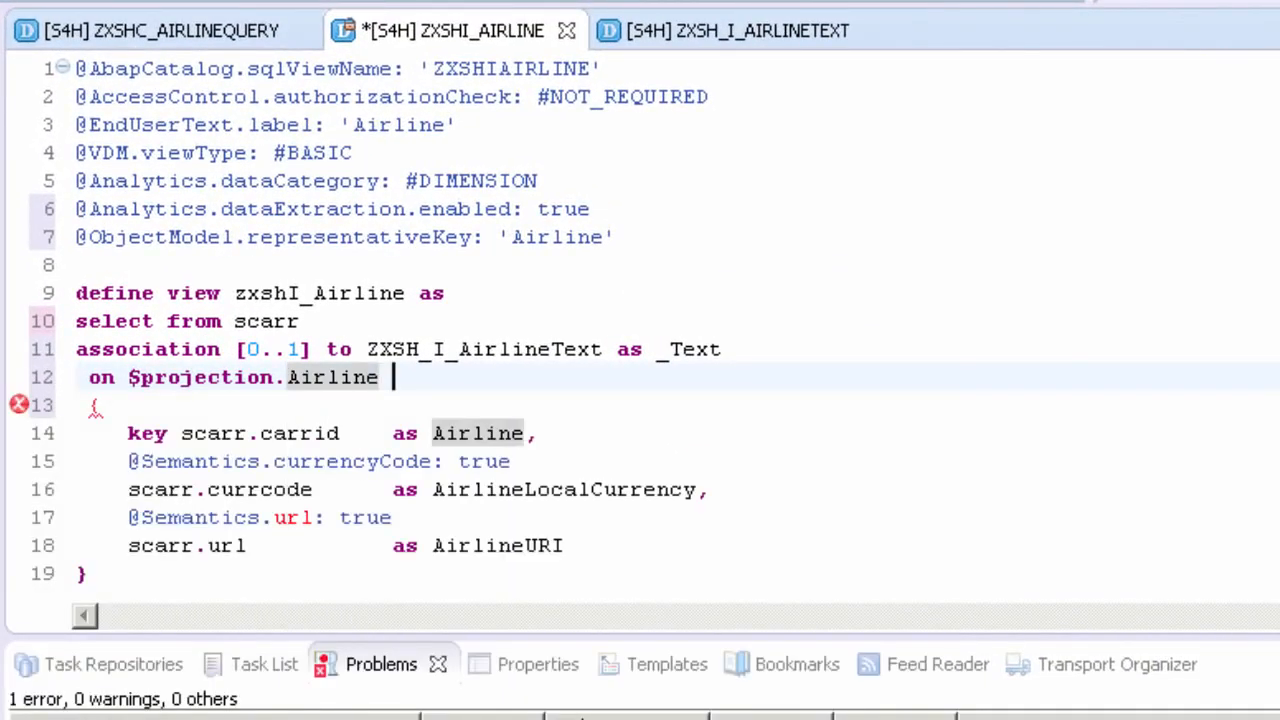
{"action": "type", "text": "="}
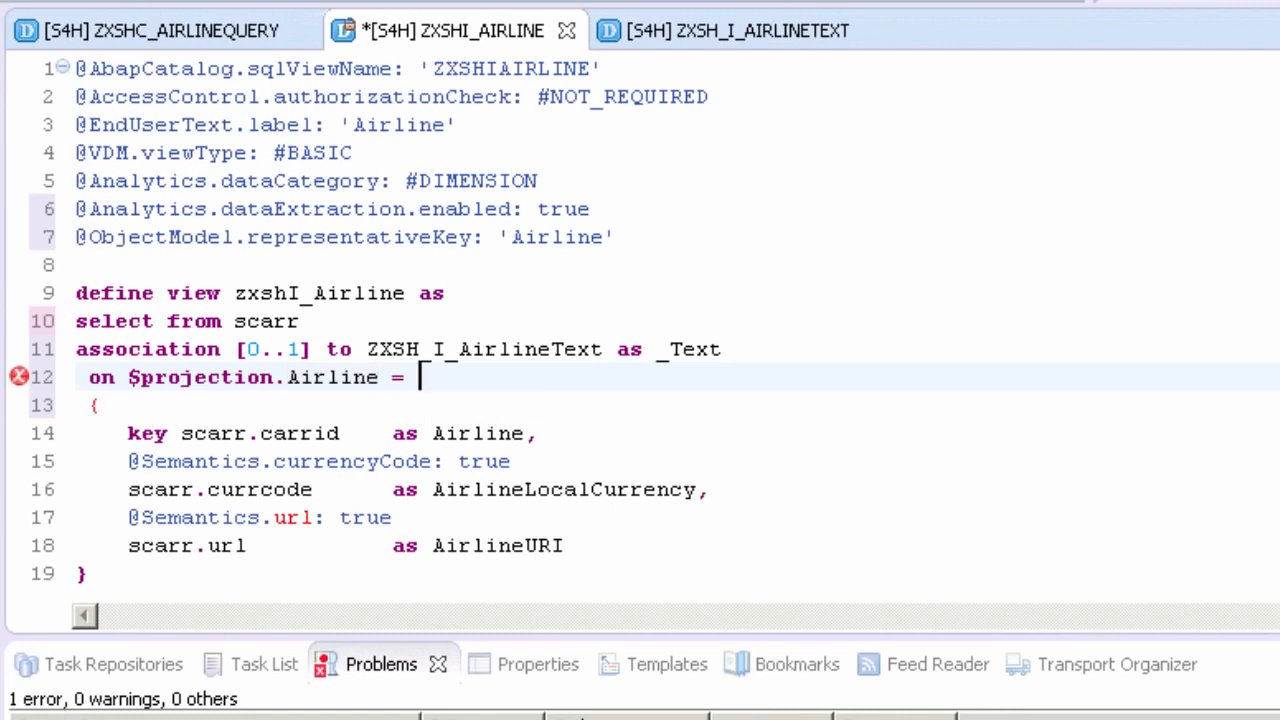
{"action": "type", "text": "_Text.A"}
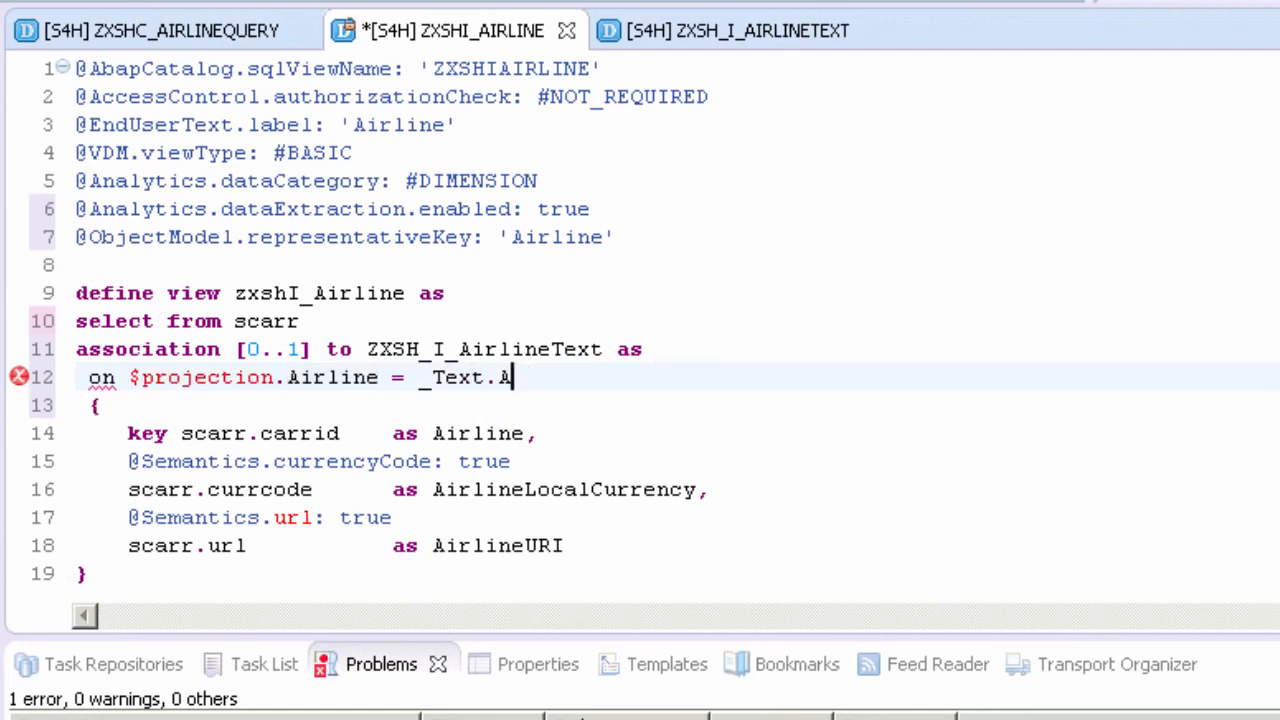
{"action": "type", "text": "irlin"}
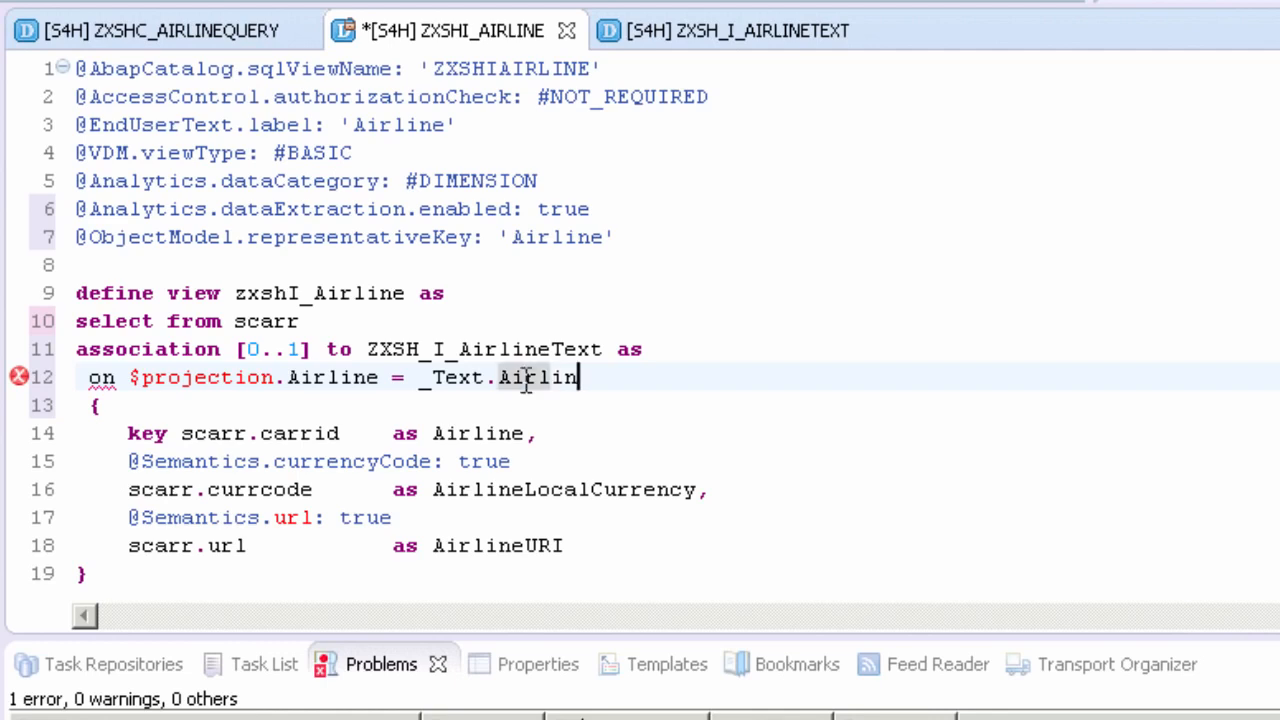
{"action": "type", "text": "e"}
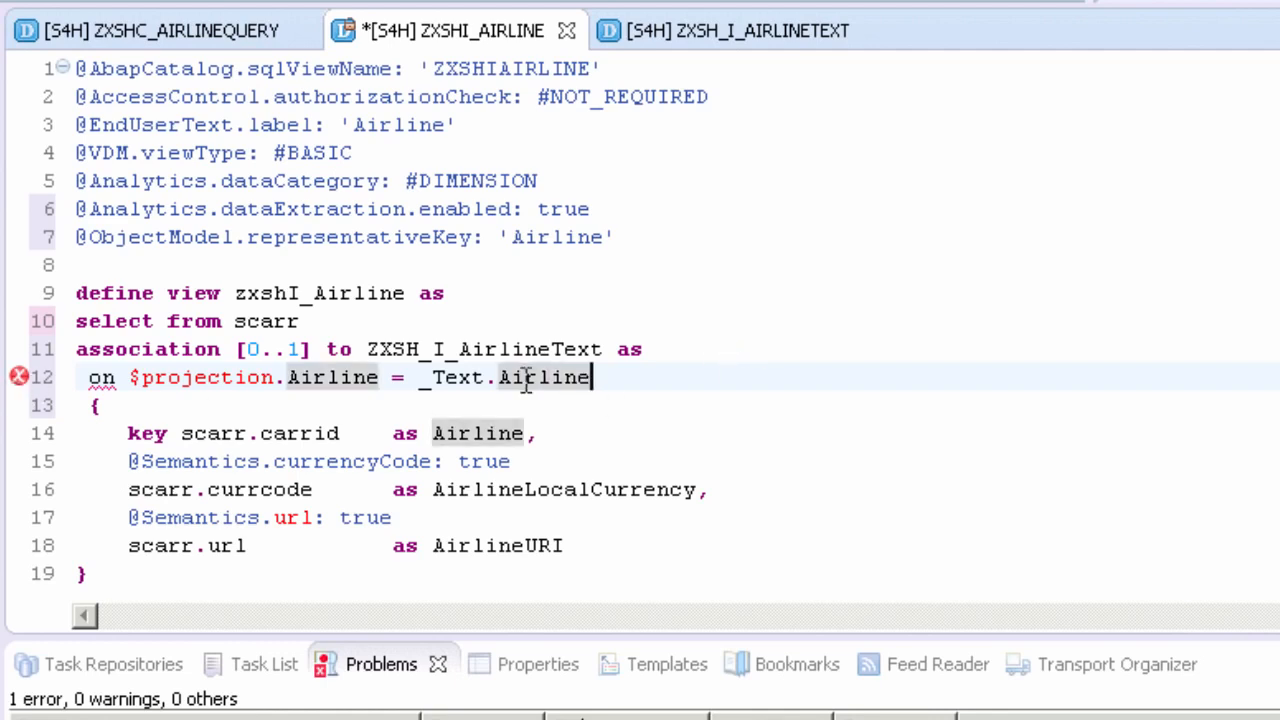
{"action": "type", "text": "_Text"}
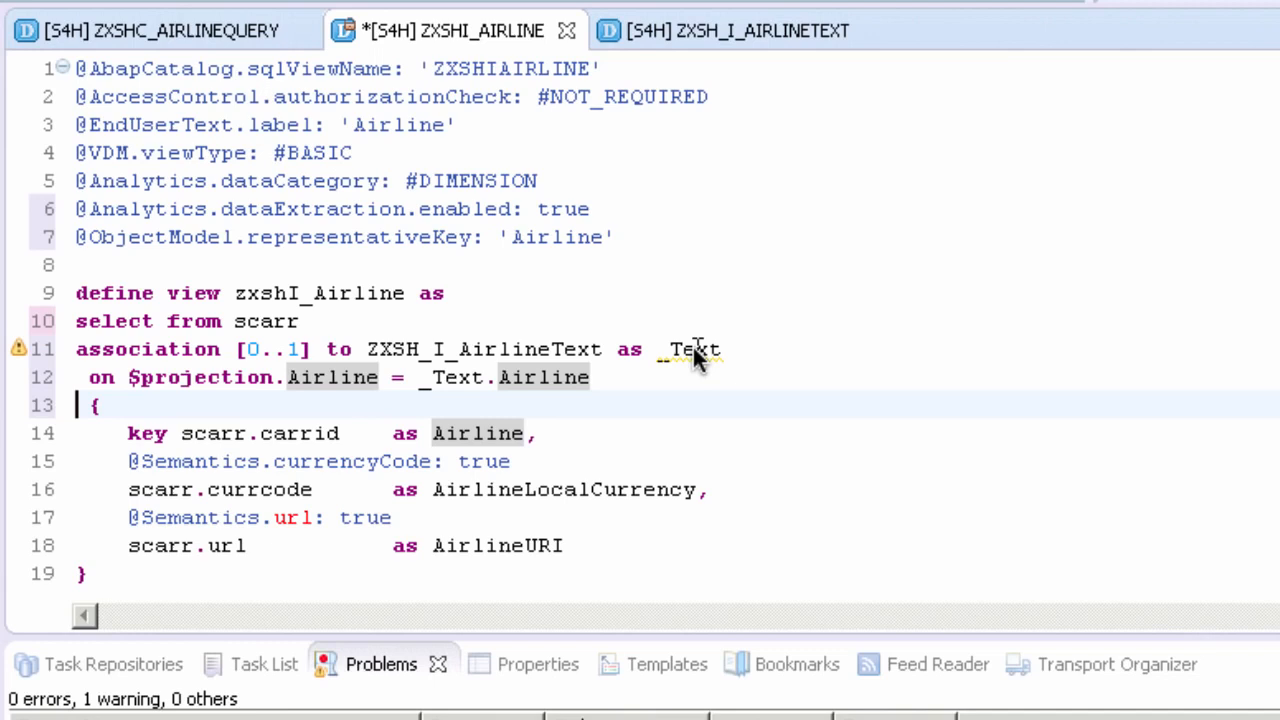
{"action": "mouse_move", "coordinate": [444, 390]}
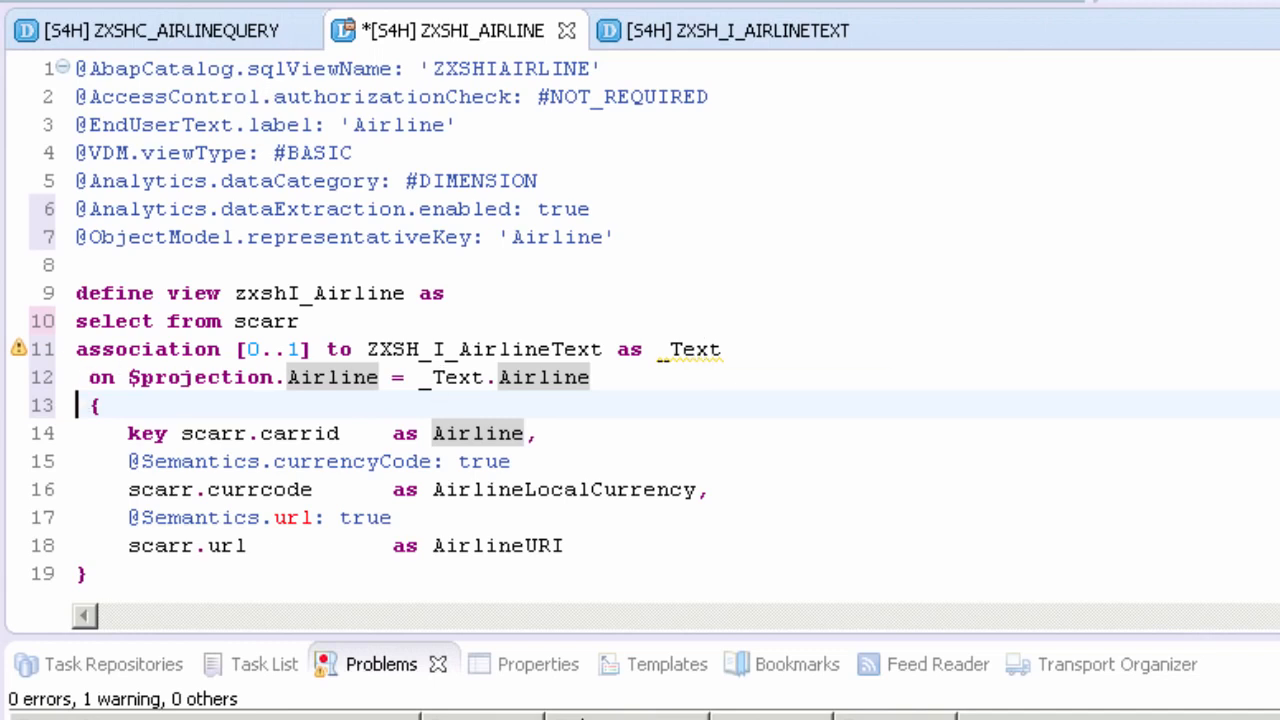
{"action": "mouse_move", "coordinate": [192, 348]}
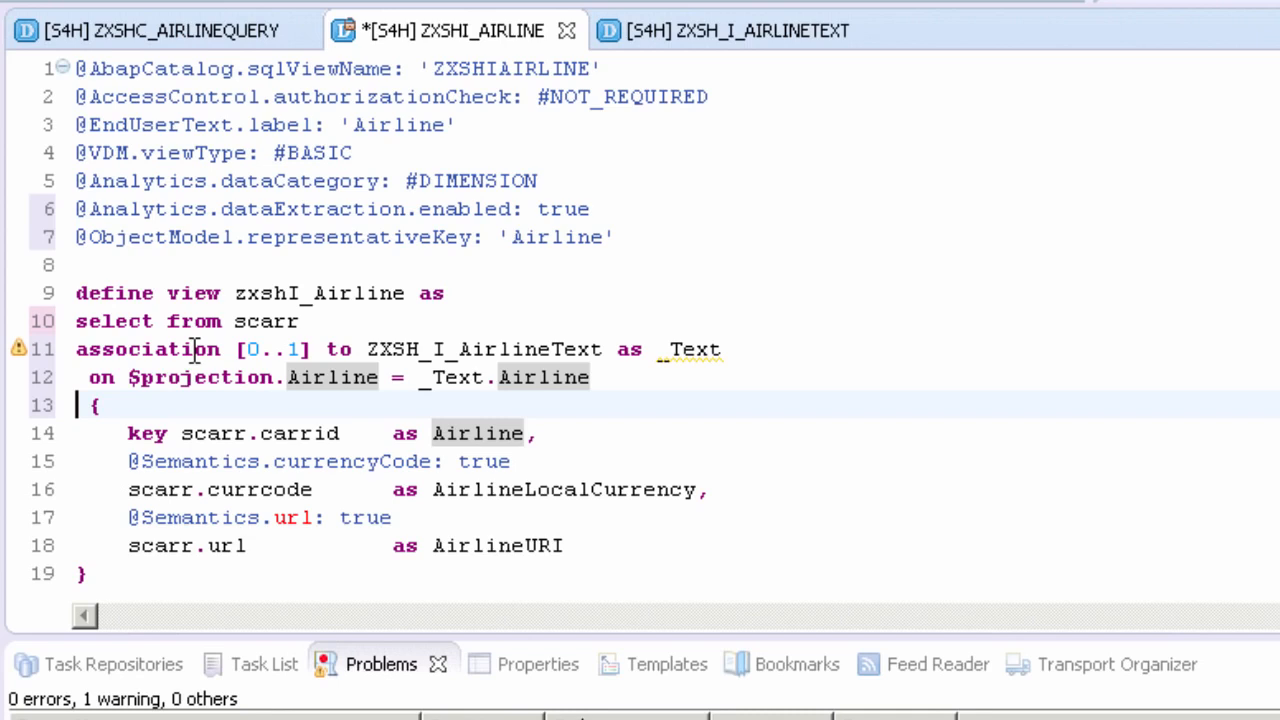
{"action": "double_click", "coordinate": [696, 348]}
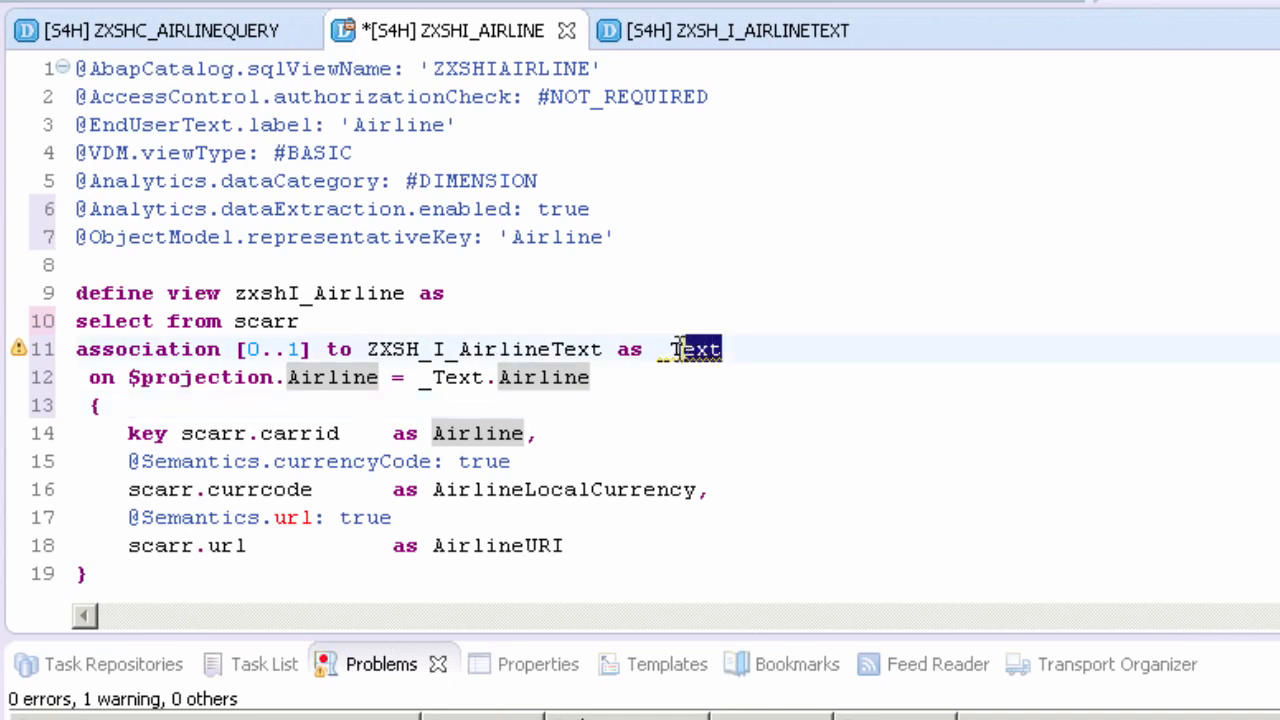
{"action": "double_click", "coordinate": [696, 348]}
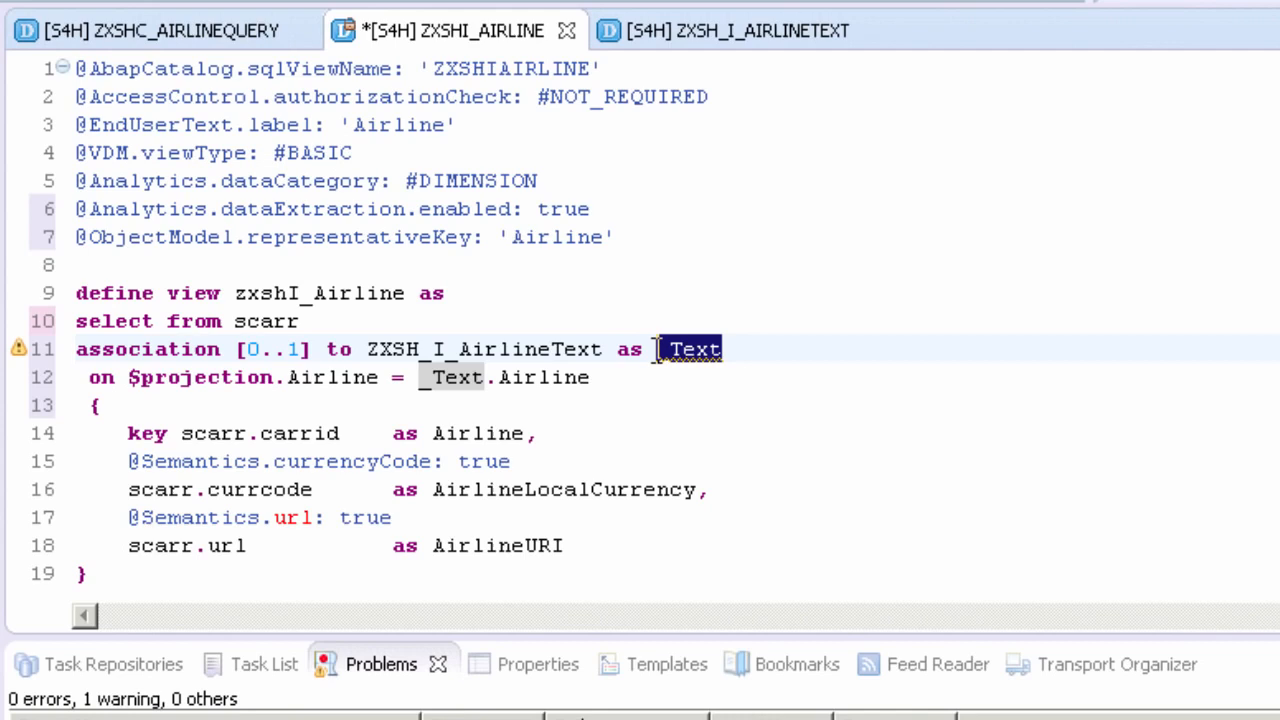
{"action": "mouse_move", "coordinate": [200, 388]}
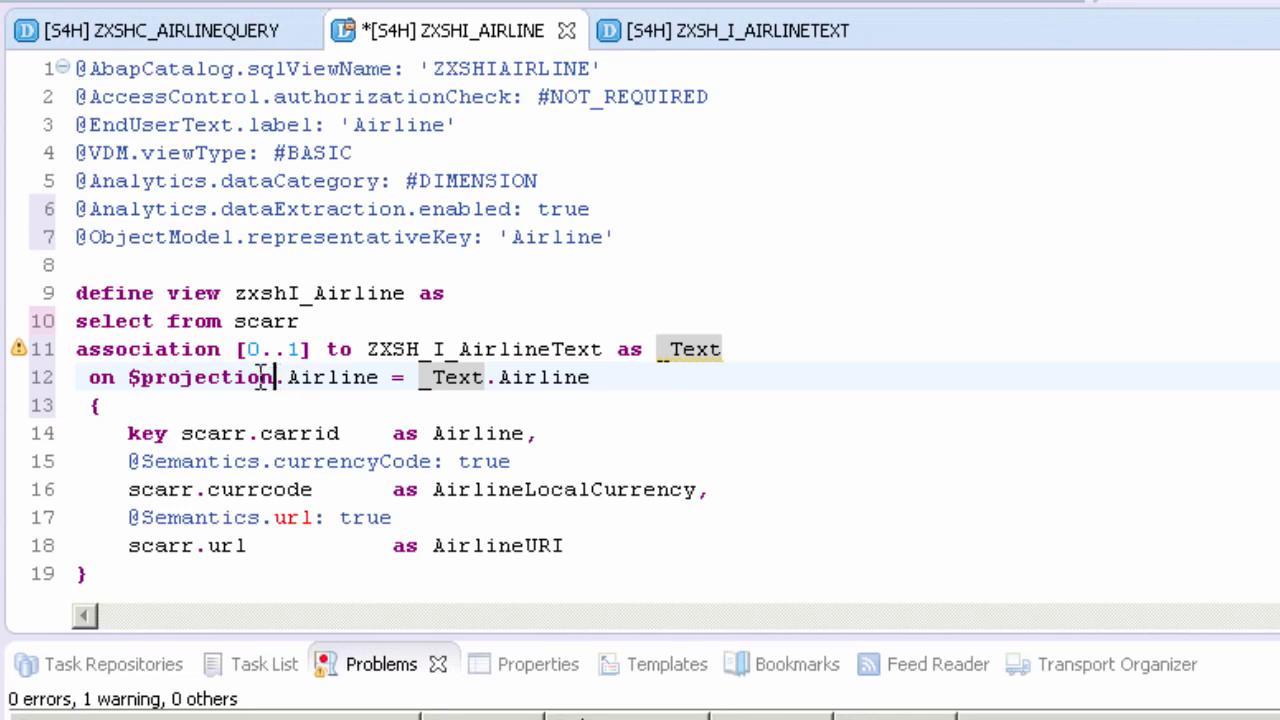
{"action": "double_click", "coordinate": [220, 376]}
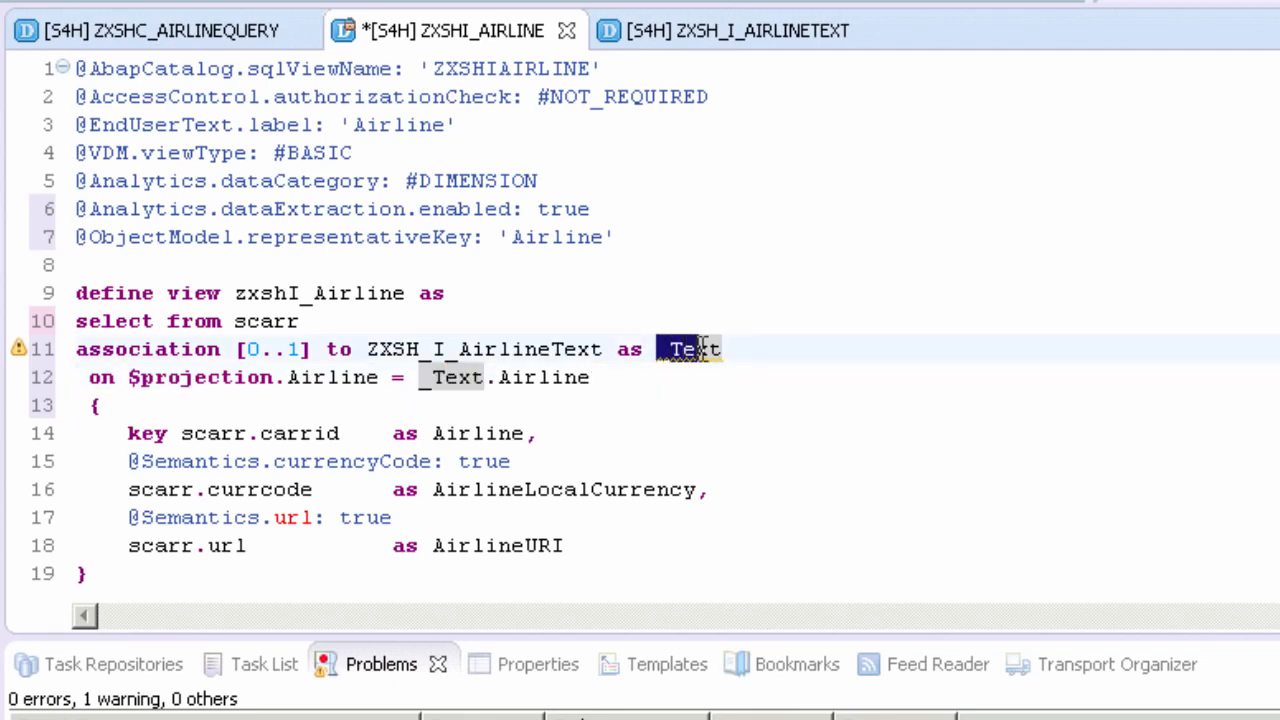
{"action": "mouse_move", "coordinate": [690, 348]}
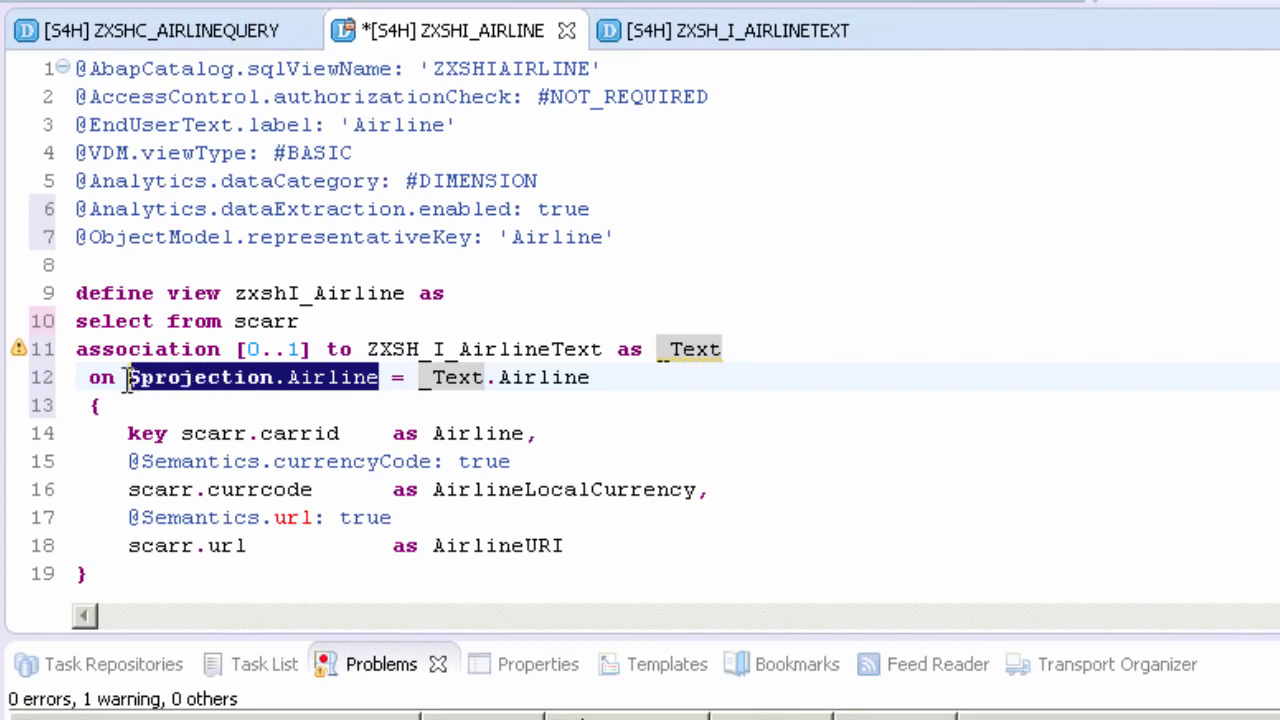
{"action": "mouse_move", "coordinate": [544, 56]}
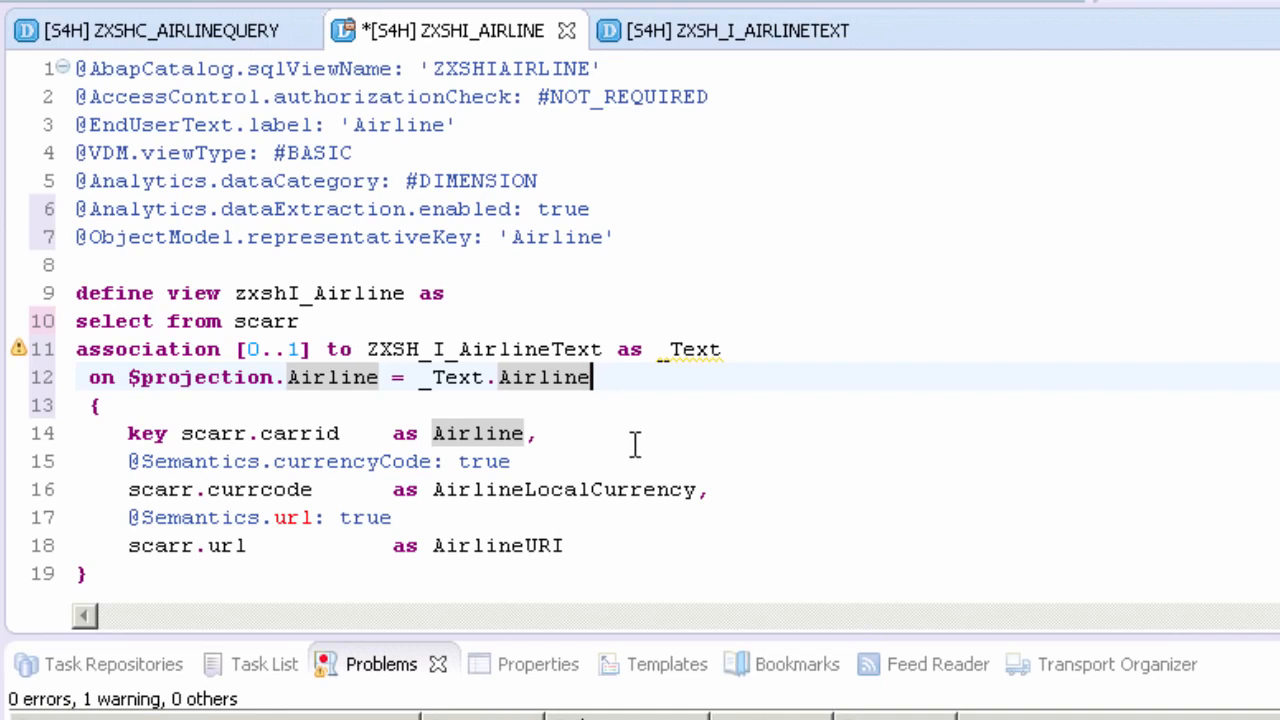
{"action": "mouse_move", "coordinate": [650, 520]}
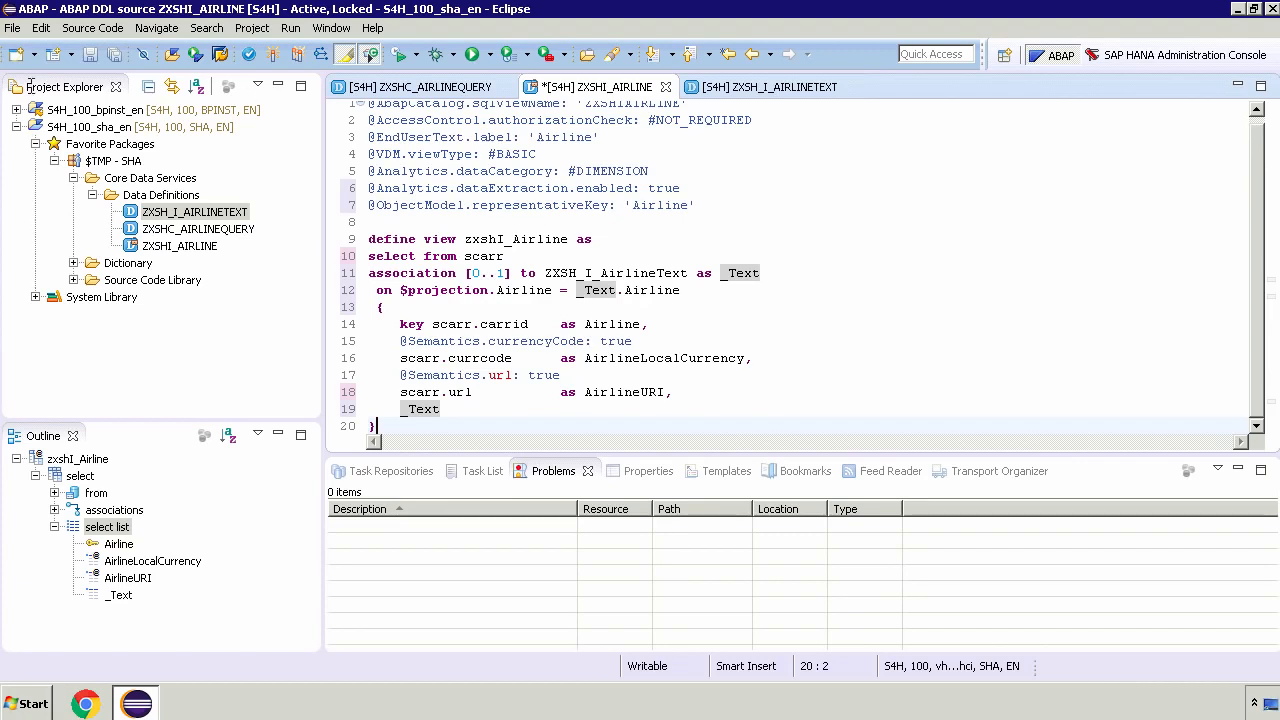
Save and activate ZXSHI_AIRLINE with _Text exposed in its select list.
{"action": "left_click", "coordinate": [90, 56]}
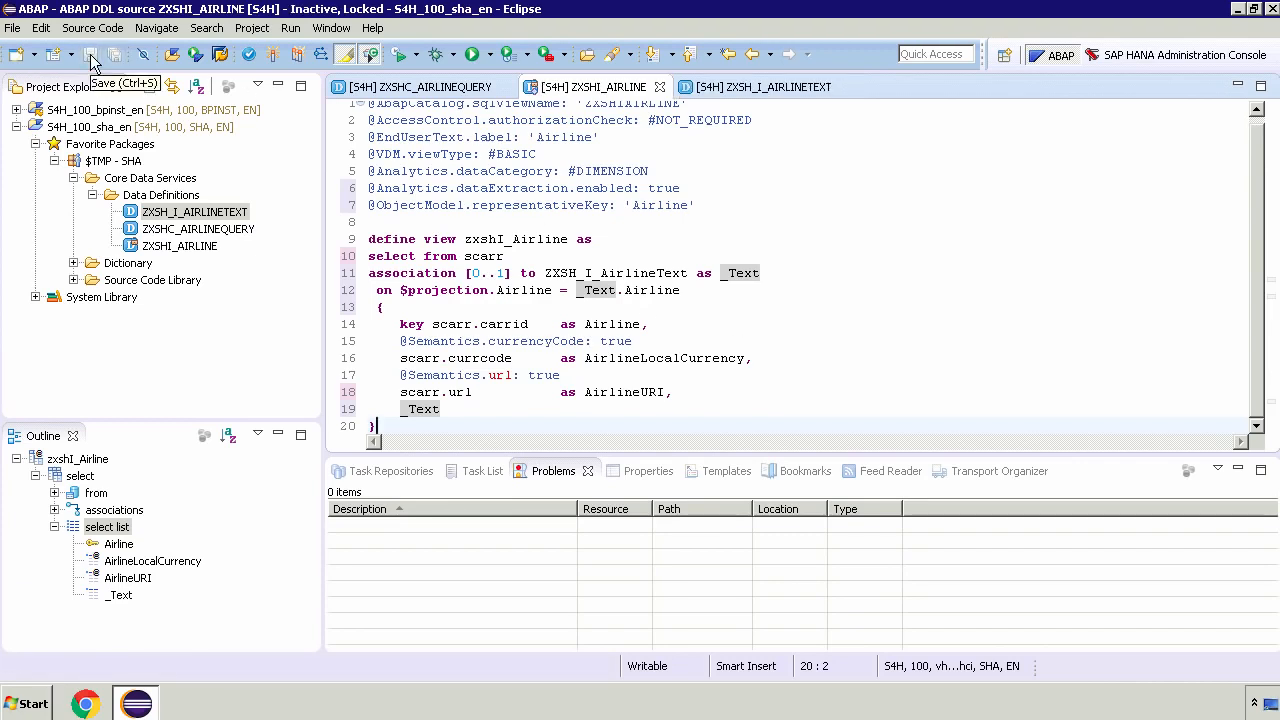
{"action": "mouse_move", "coordinate": [272, 56]}
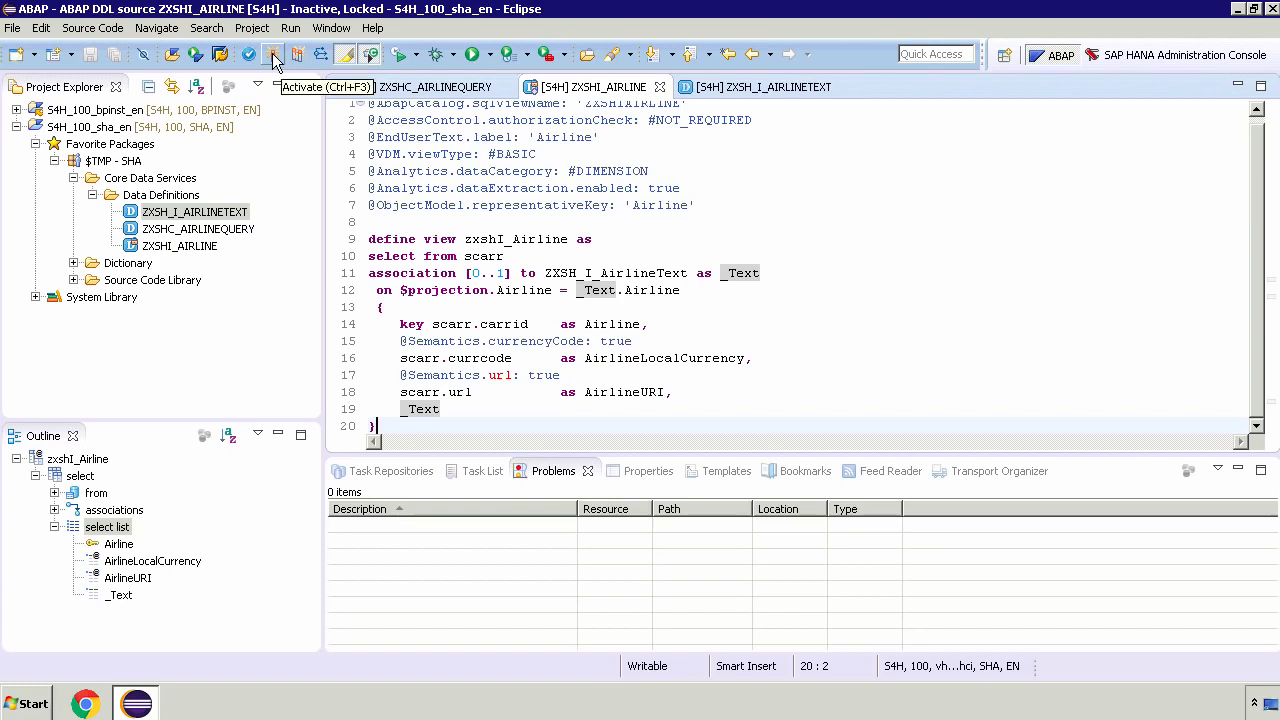
{"action": "left_click", "coordinate": [272, 54]}
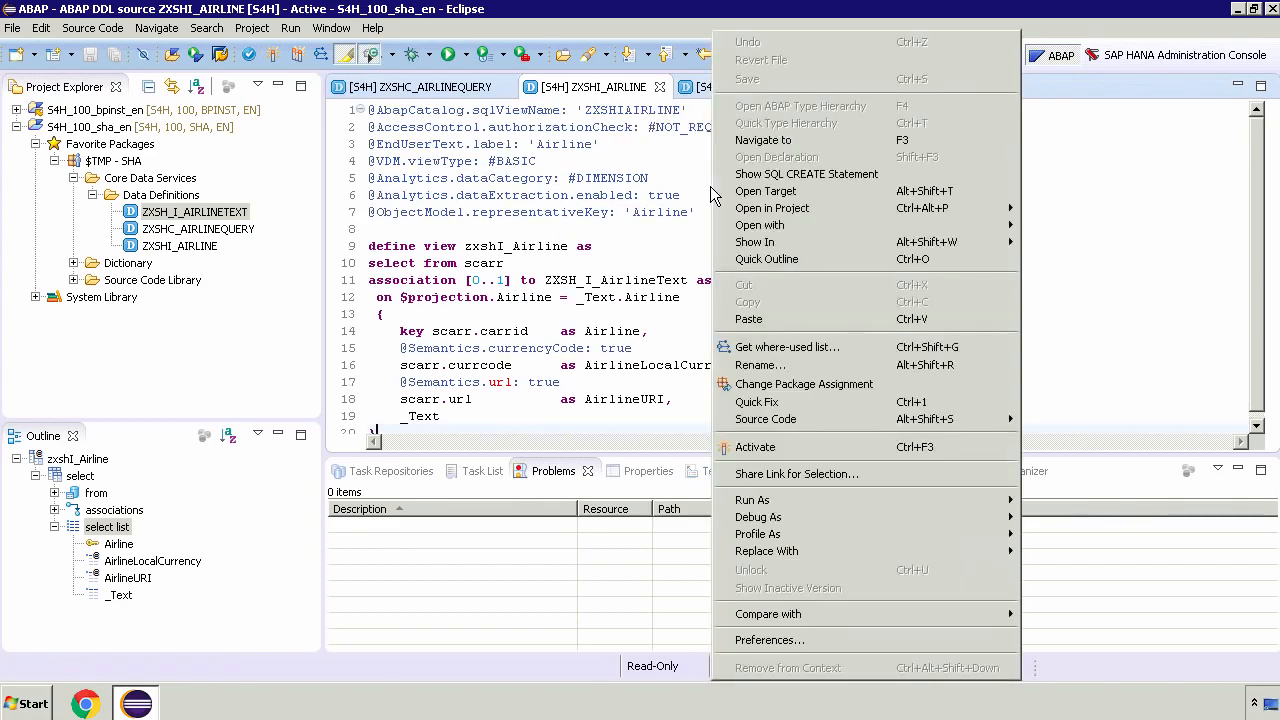
{"action": "mouse_move", "coordinate": [760, 224]}
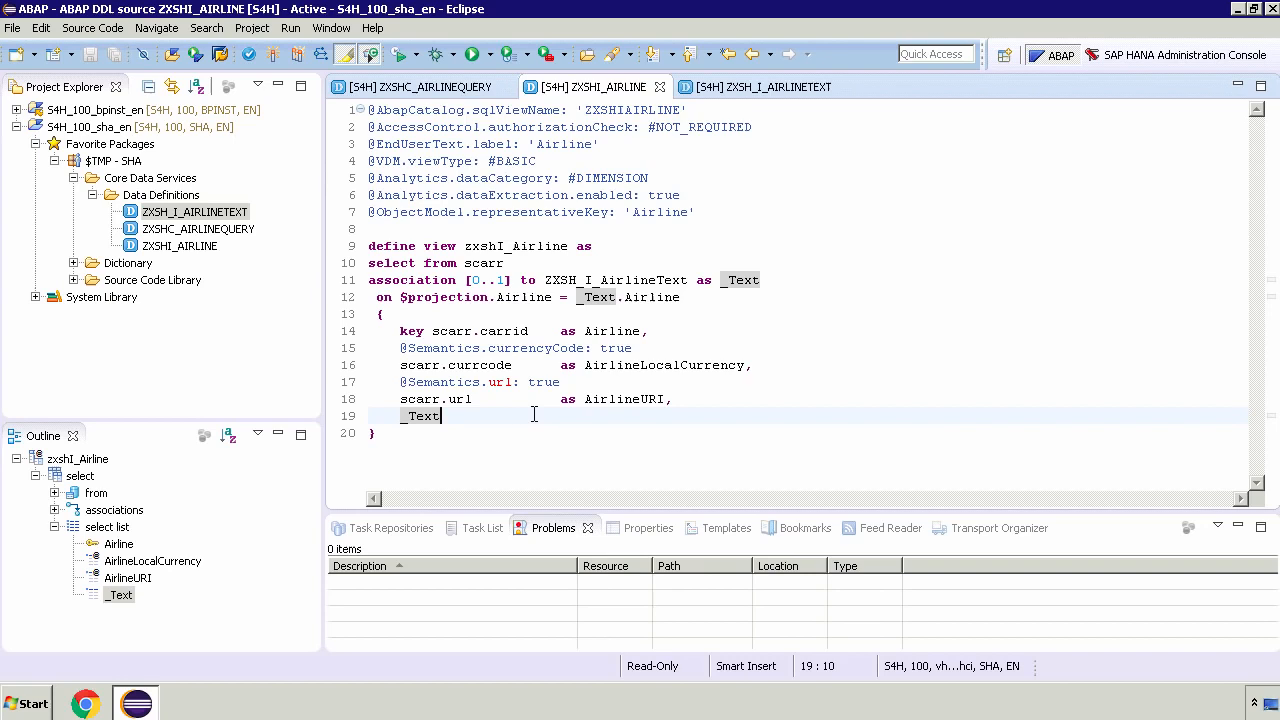
Select _Text.AirlineName in the field list and bring up the editor's context menu for data preview.
{"action": "type", "text": "."}
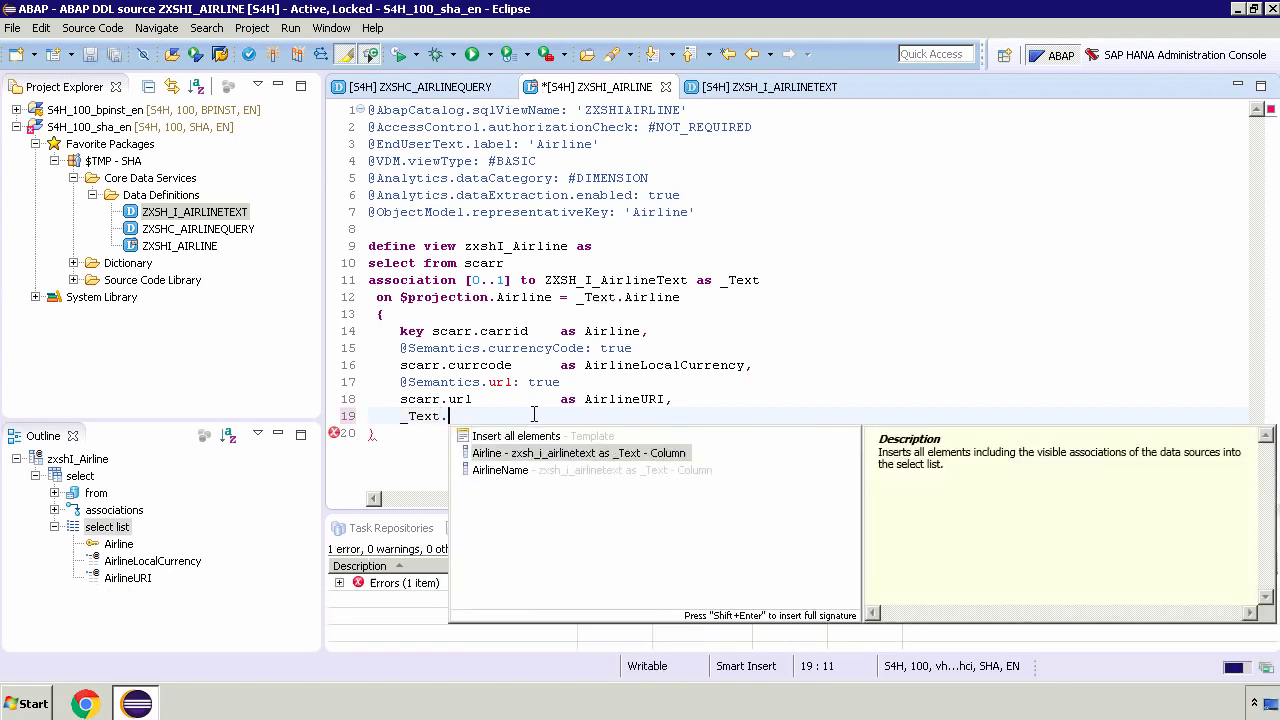
{"action": "type", "text": "AirlineName"}
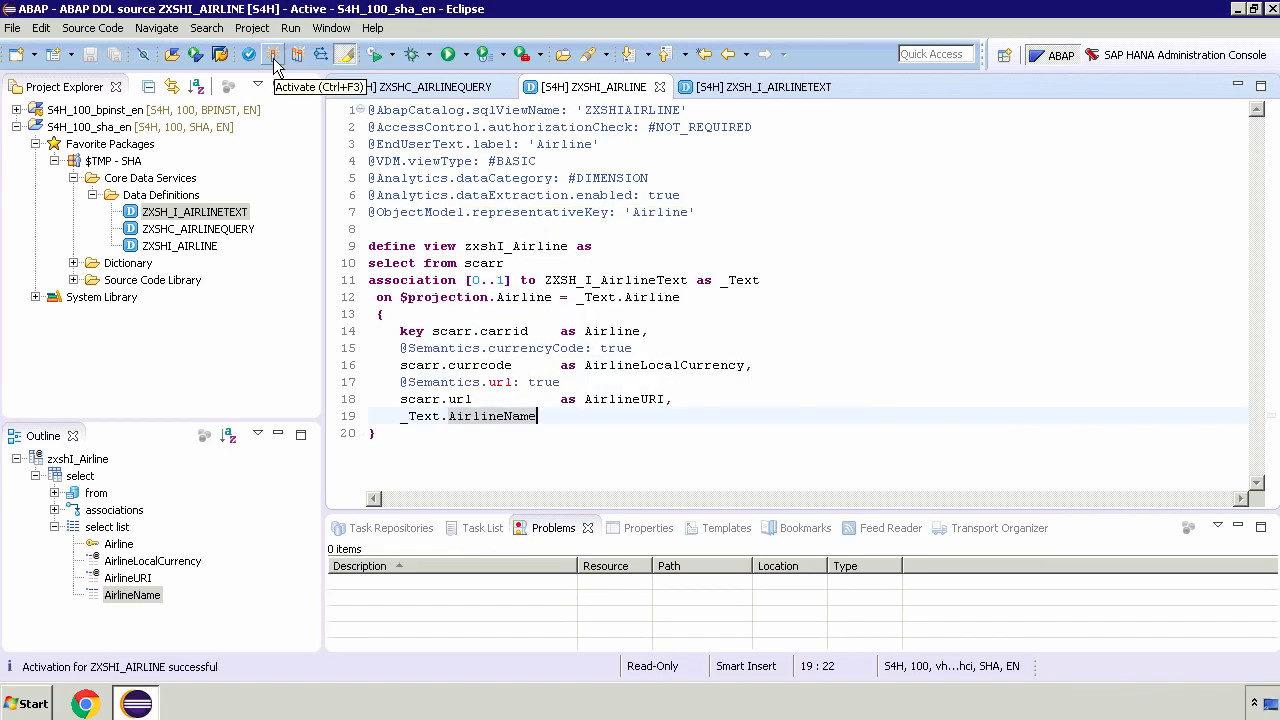
{"action": "right_click", "coordinate": [608, 176]}
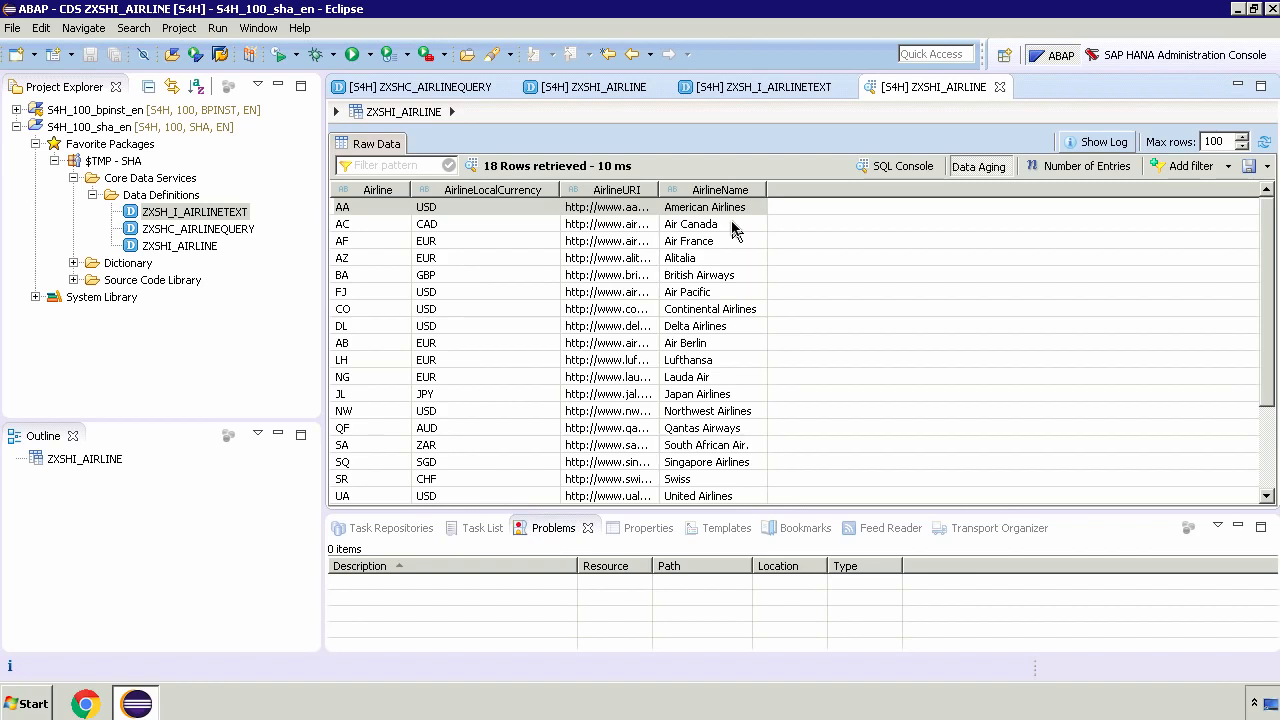
{"action": "mouse_move", "coordinate": [832, 136]}
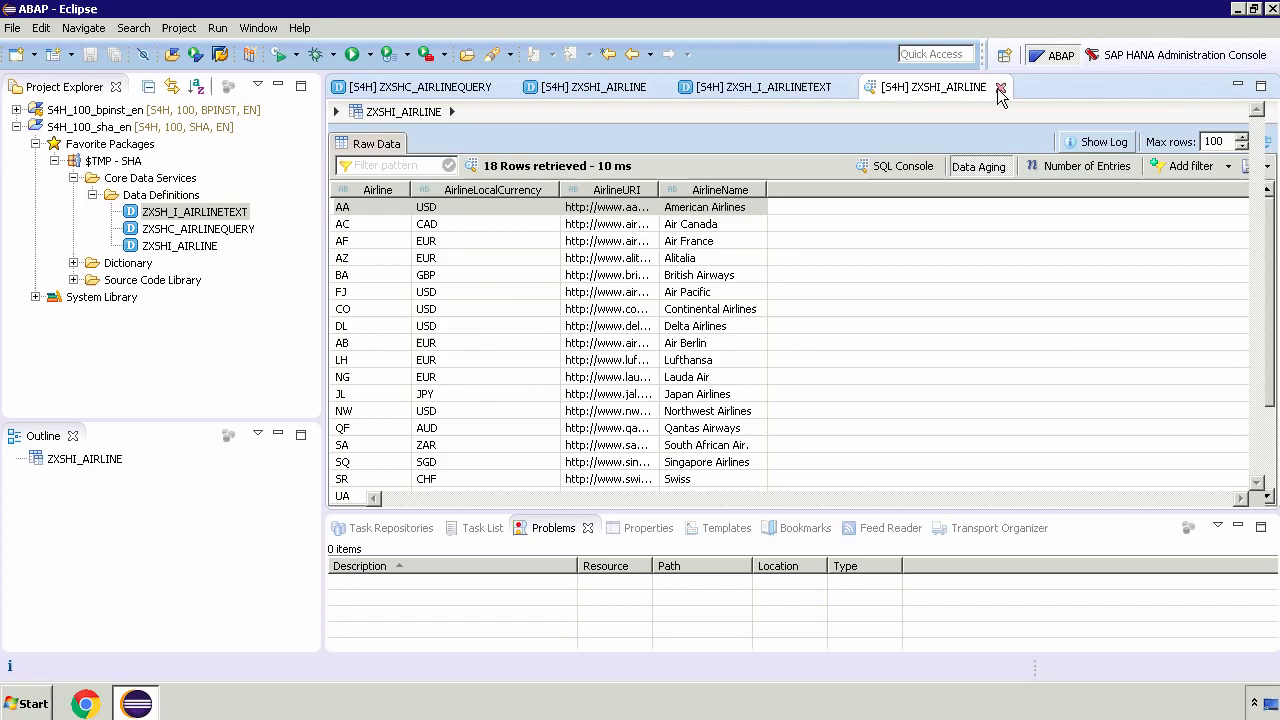
Close the Data Preview, trim _Text.AirlineName back to _Text, and save the view.
{"action": "left_click", "coordinate": [1000, 88]}
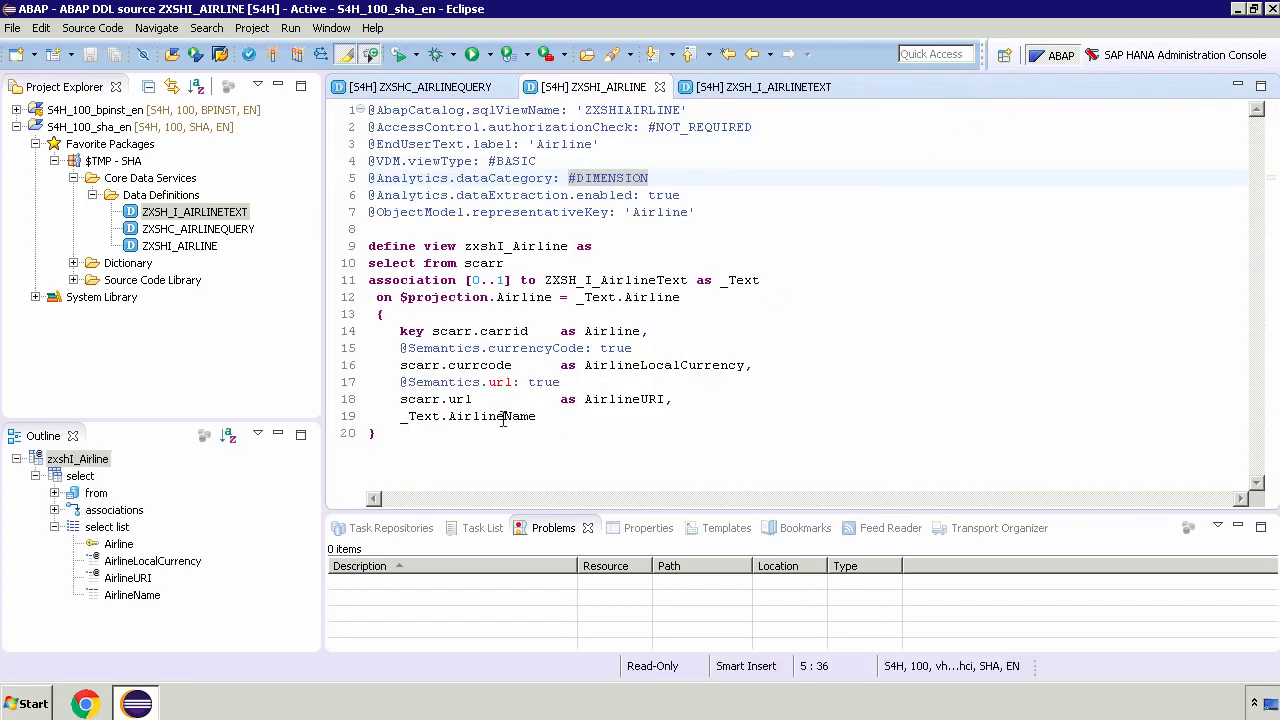
{"action": "double_click", "coordinate": [490, 416]}
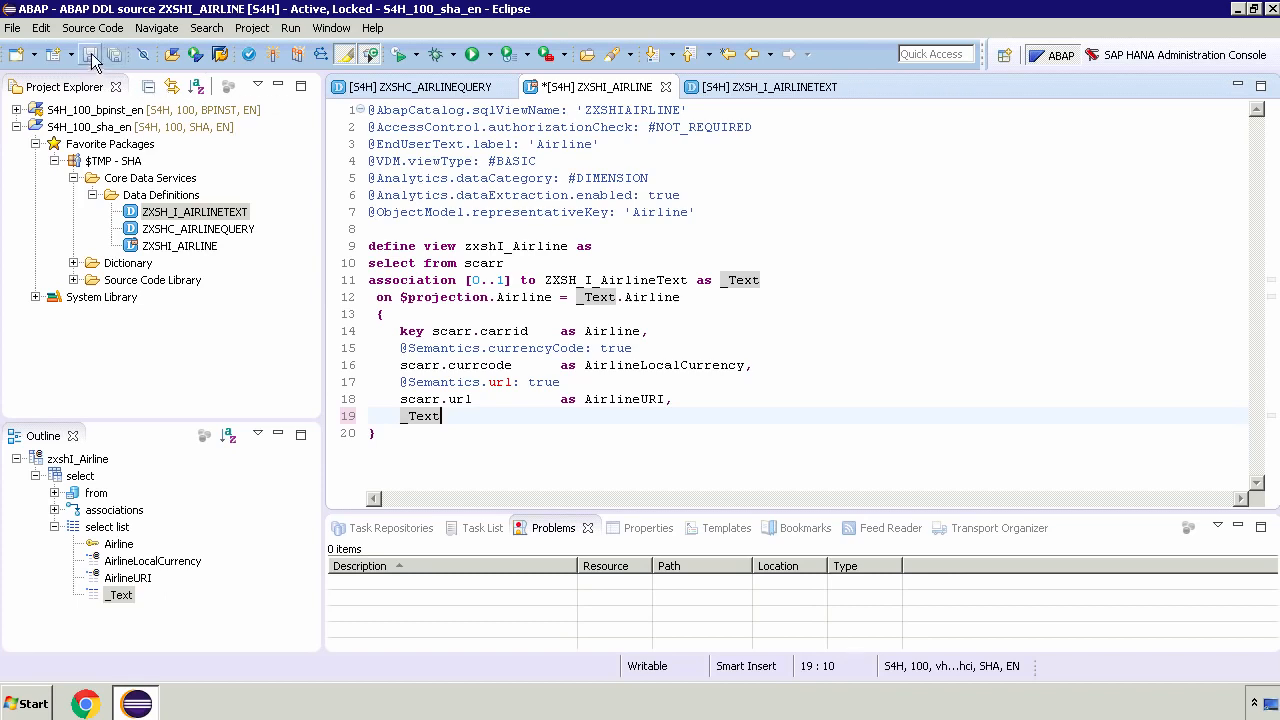
{"action": "left_click", "coordinate": [88, 54]}
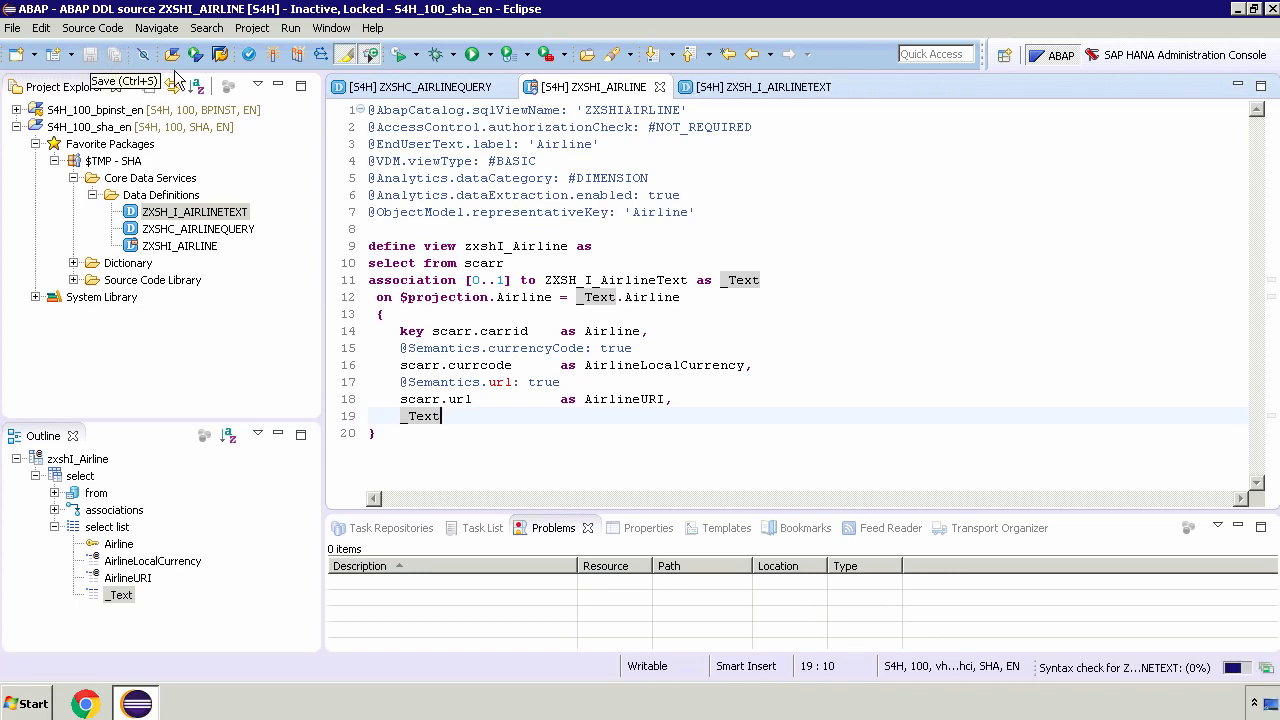